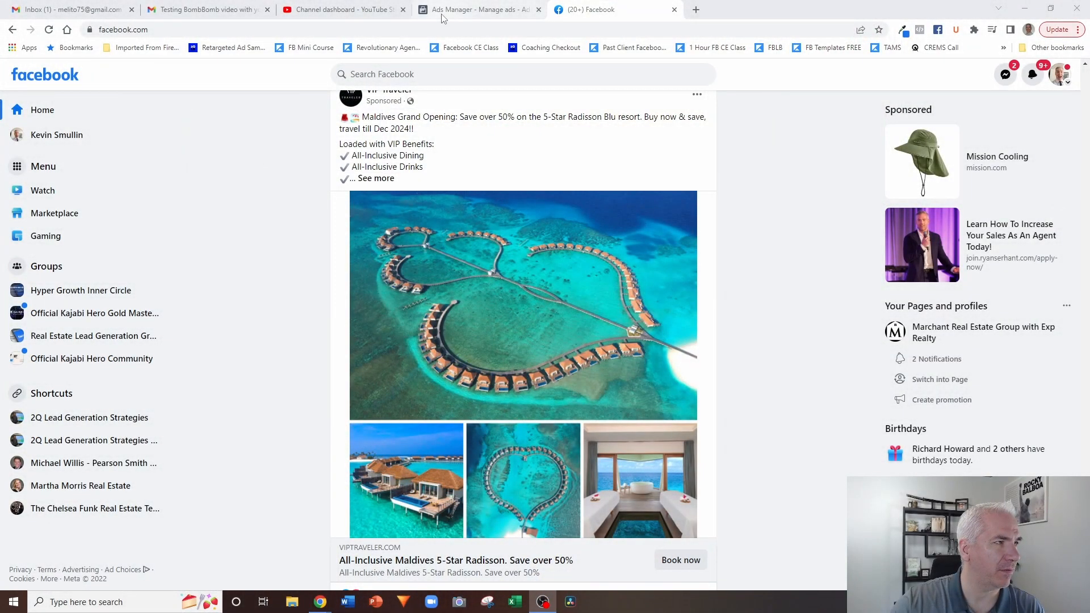
Switch to the Ads Manager draft and scroll the ad set panel to its Placements section.
{"action": "left_click", "coordinate": [476, 9]}
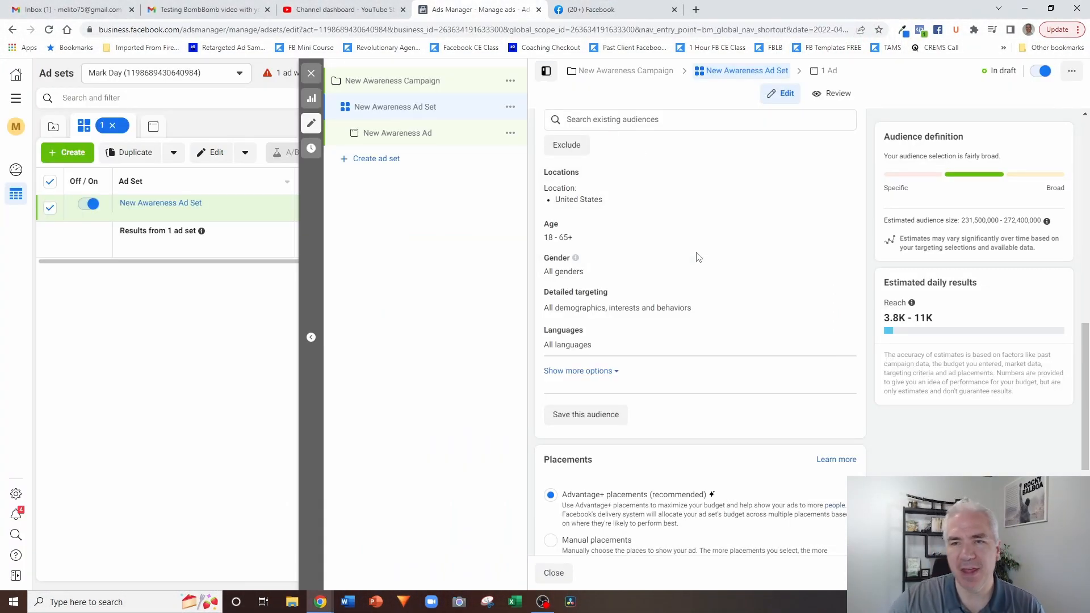
{"action": "scroll", "scroll_direction": "up", "scroll_amount": 3}
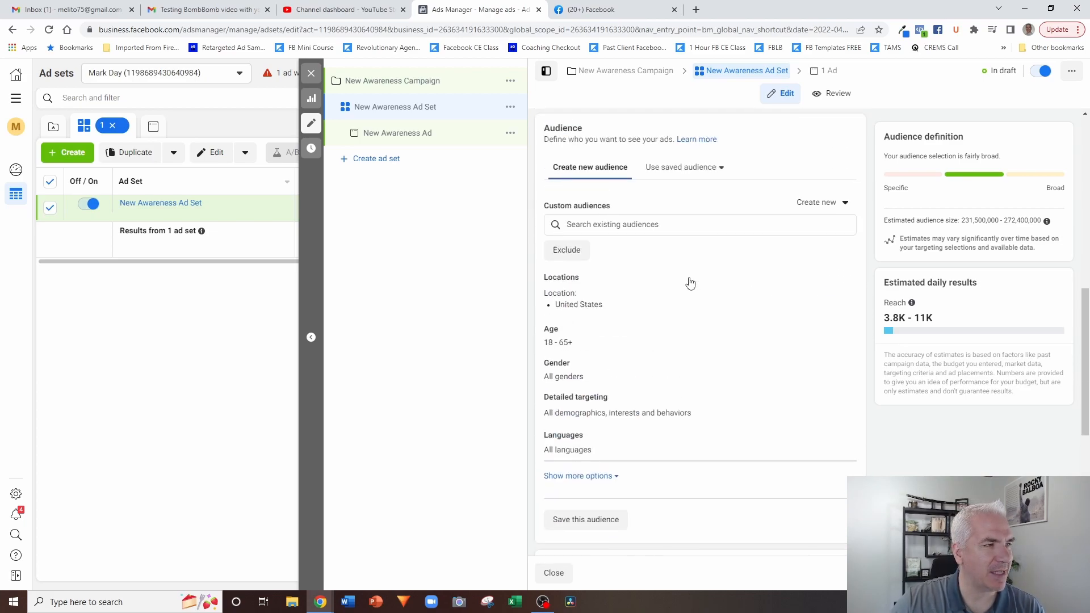
{"action": "scroll", "scroll_direction": "down", "scroll_amount": 3}
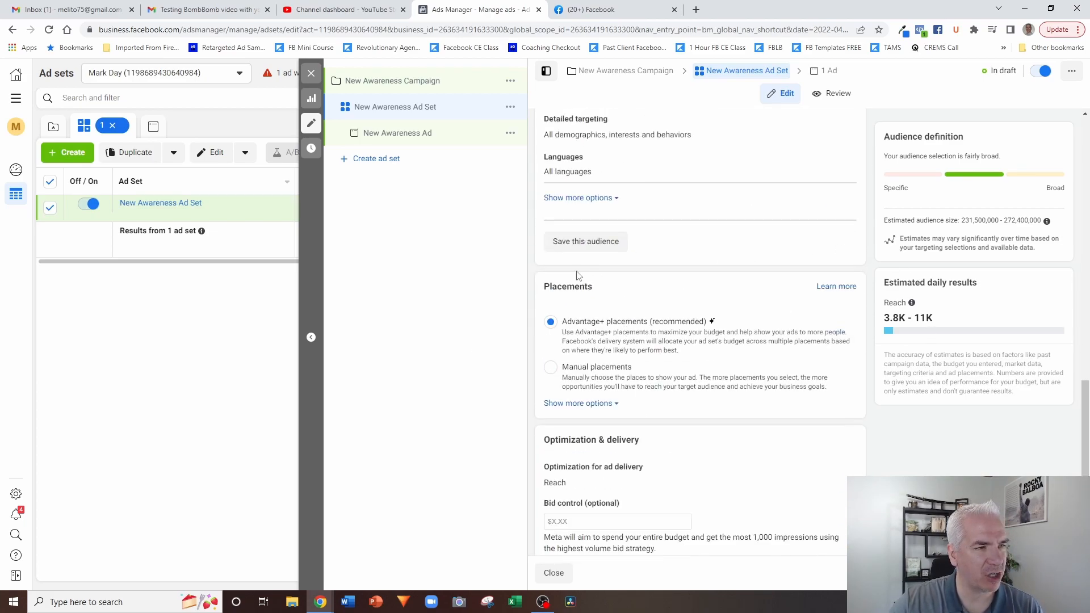
{"action": "mouse_move", "coordinate": [685, 278]}
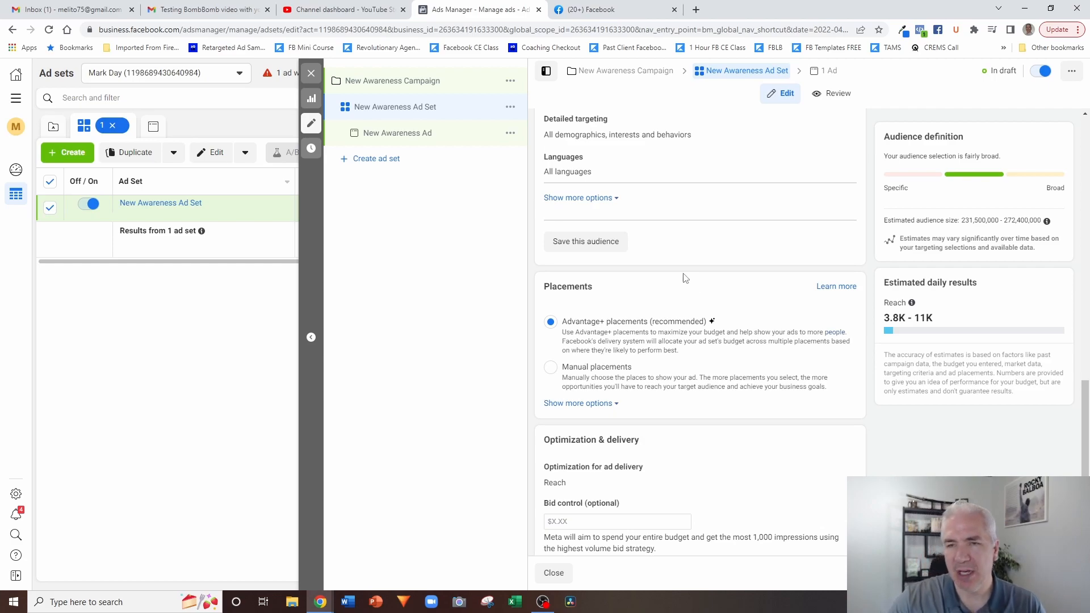
{"action": "mouse_move", "coordinate": [574, 322]}
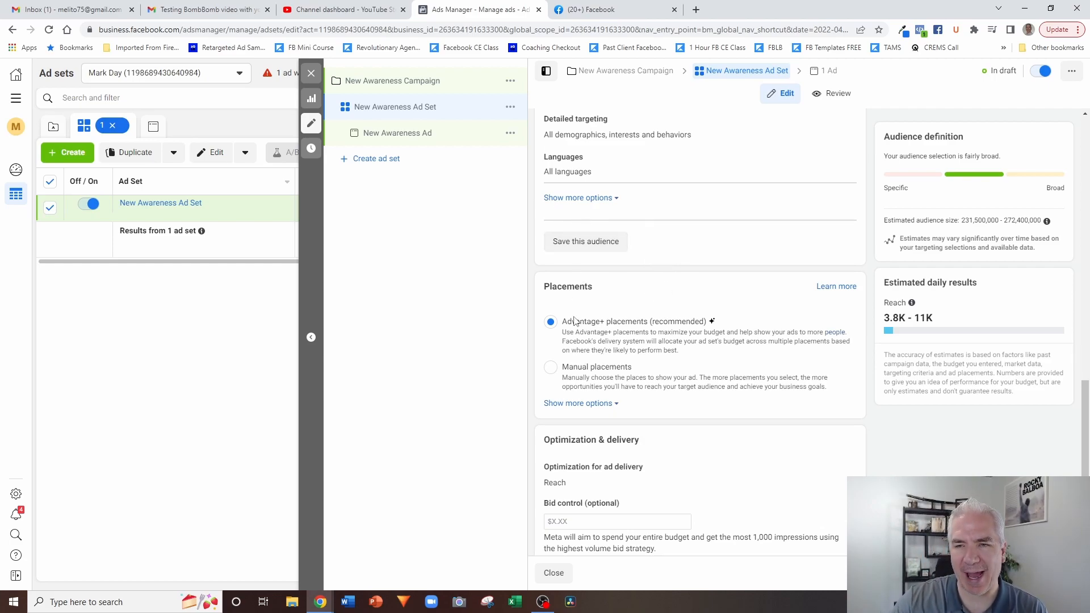
{"action": "mouse_move", "coordinate": [576, 362]}
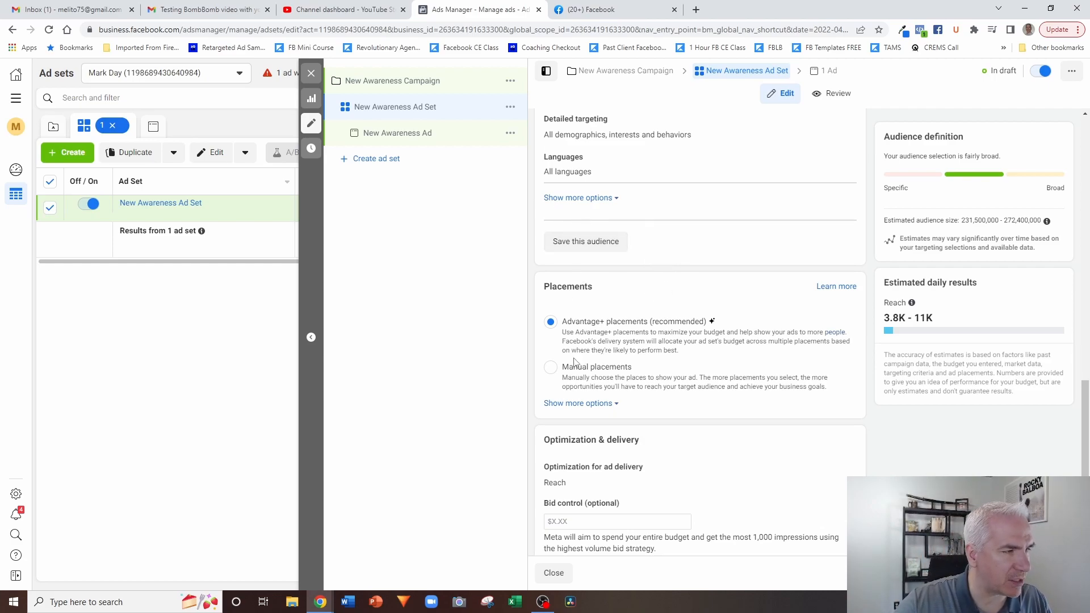
{"action": "mouse_move", "coordinate": [605, 292]}
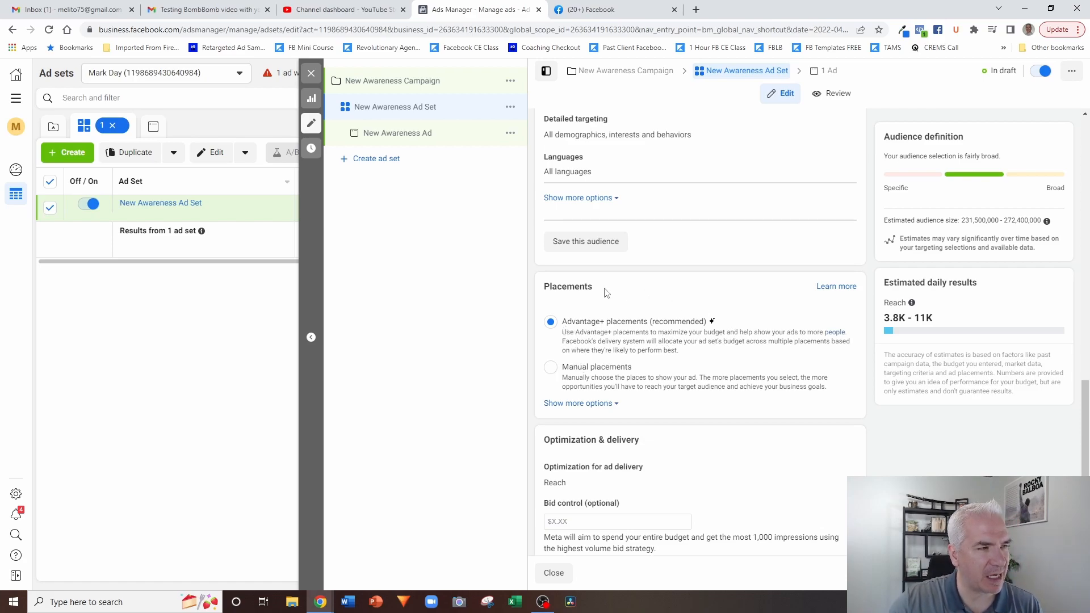
{"action": "mouse_move", "coordinate": [691, 341]}
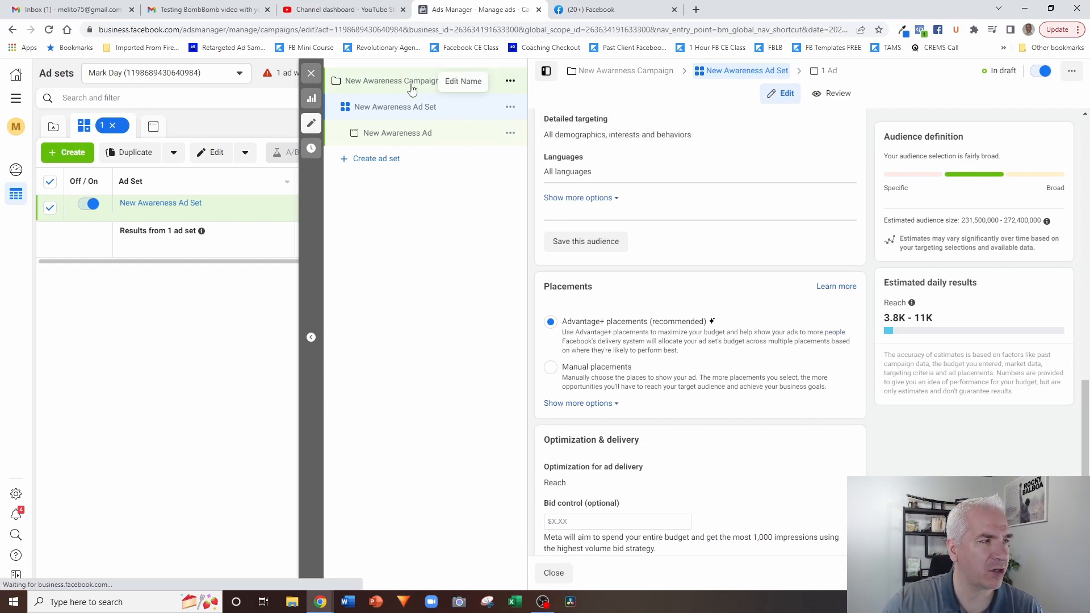
{"action": "left_click", "coordinate": [392, 80]}
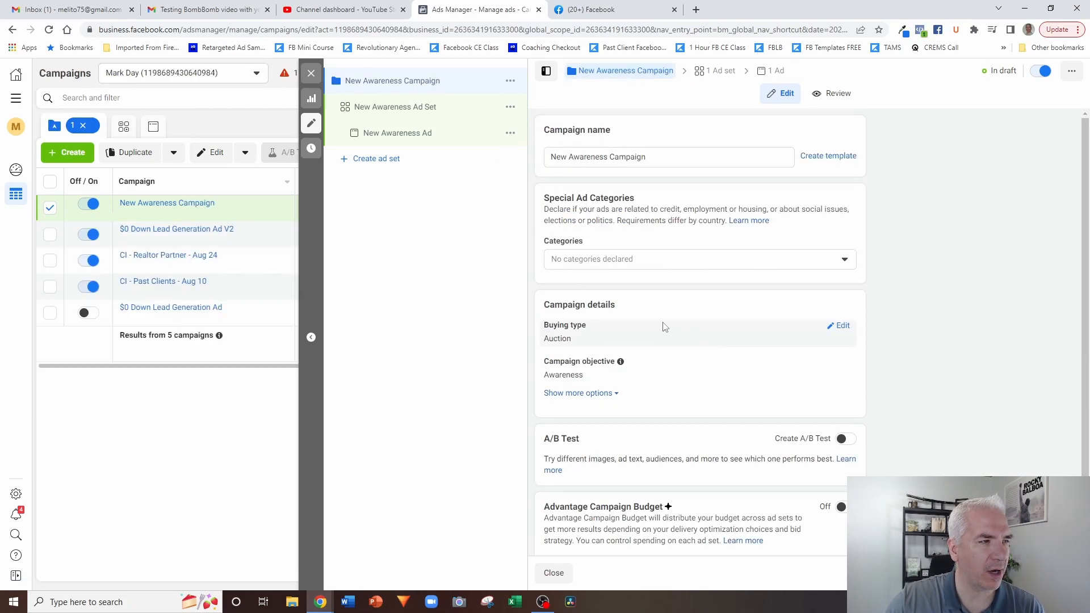
{"action": "mouse_move", "coordinate": [841, 362]}
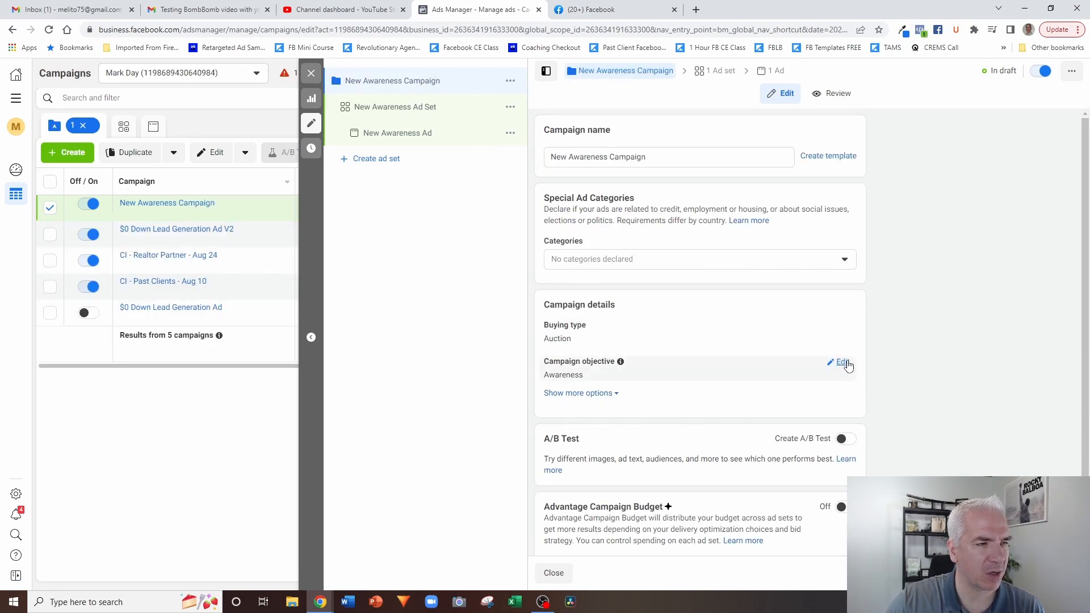
{"action": "left_click", "coordinate": [841, 362]}
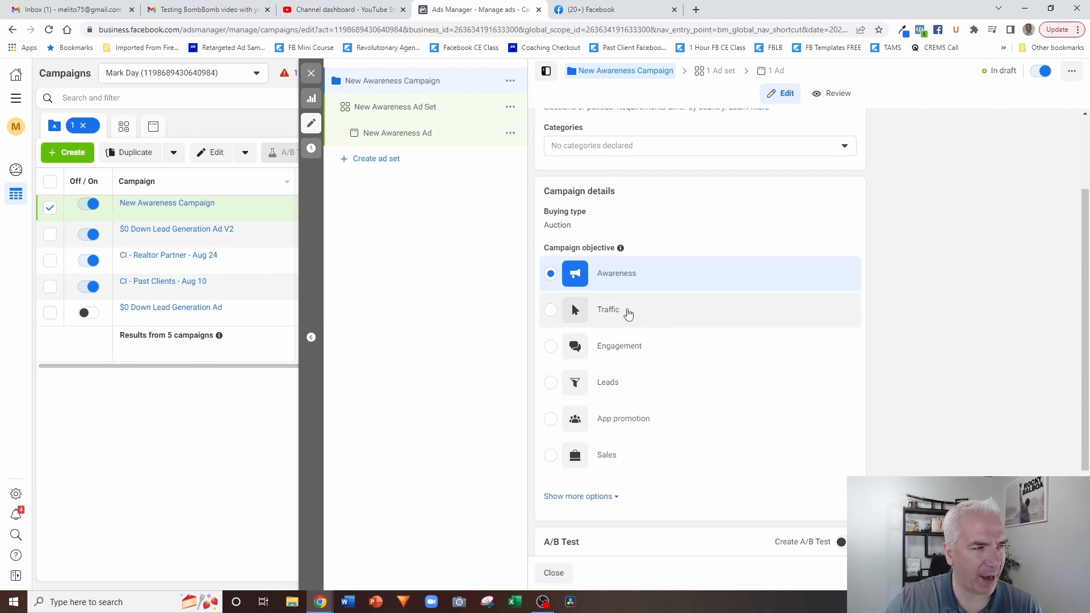
{"action": "mouse_move", "coordinate": [704, 343]}
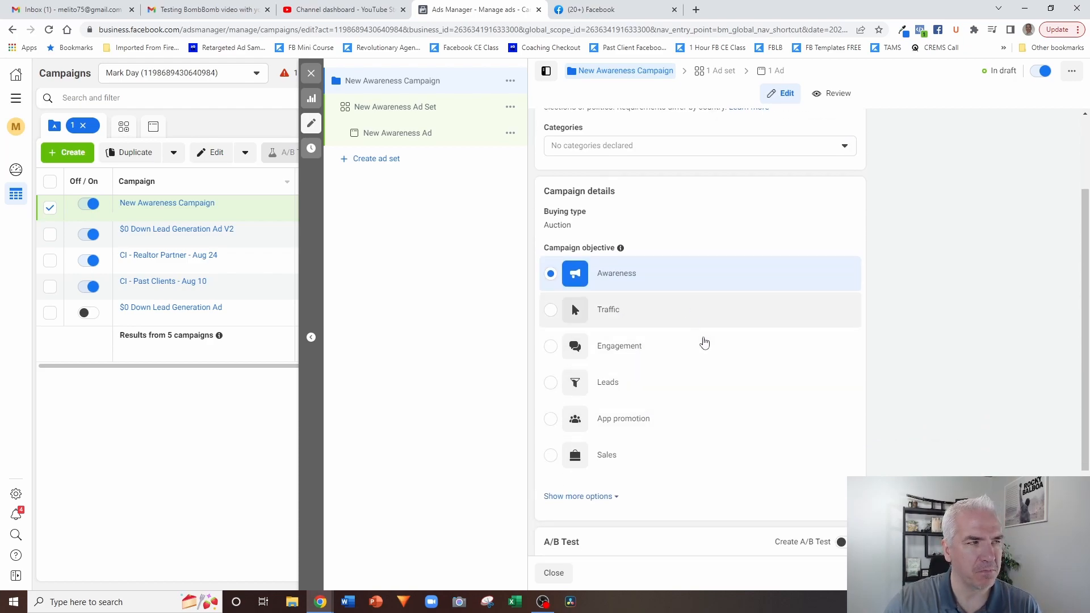
{"action": "mouse_move", "coordinate": [699, 252]}
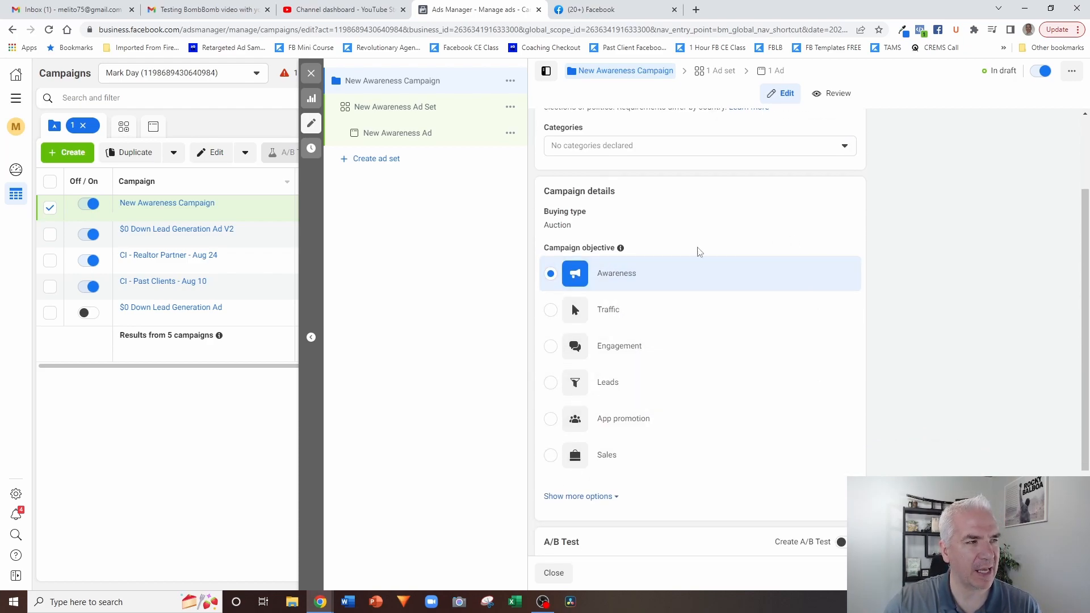
{"action": "left_click", "coordinate": [395, 107]}
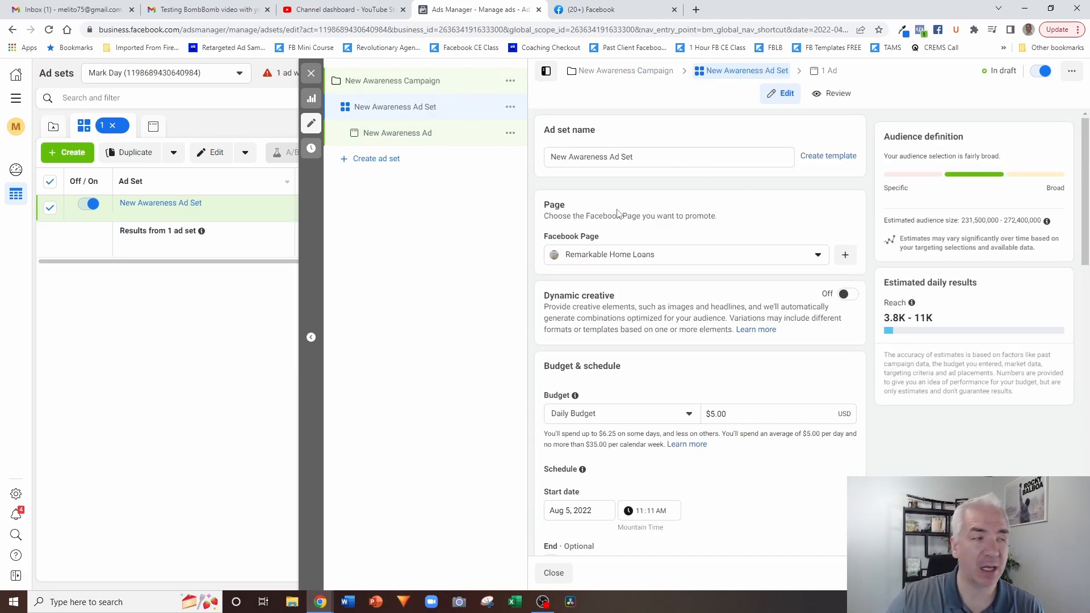
{"action": "scroll", "scroll_direction": "down", "scroll_amount": 3}
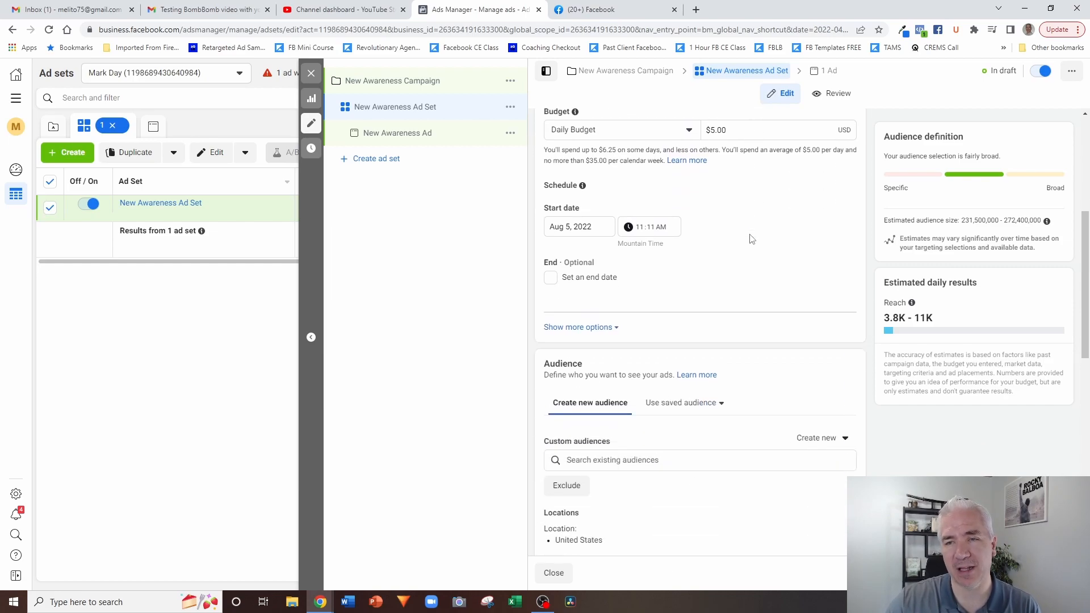
{"action": "scroll", "scroll_direction": "down", "scroll_amount": 3}
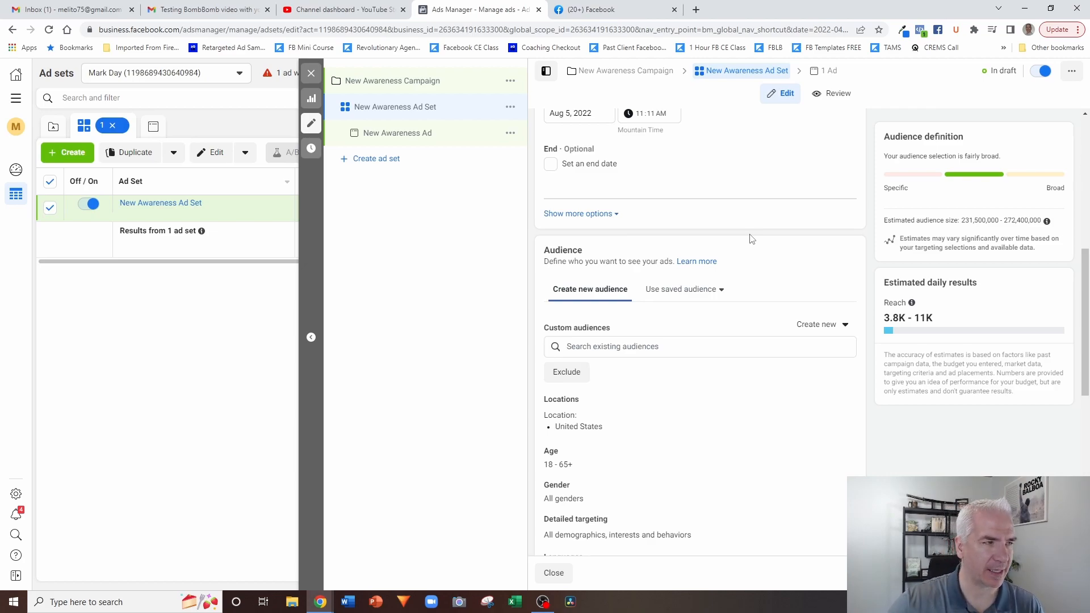
{"action": "scroll", "scroll_direction": "down", "scroll_amount": 3}
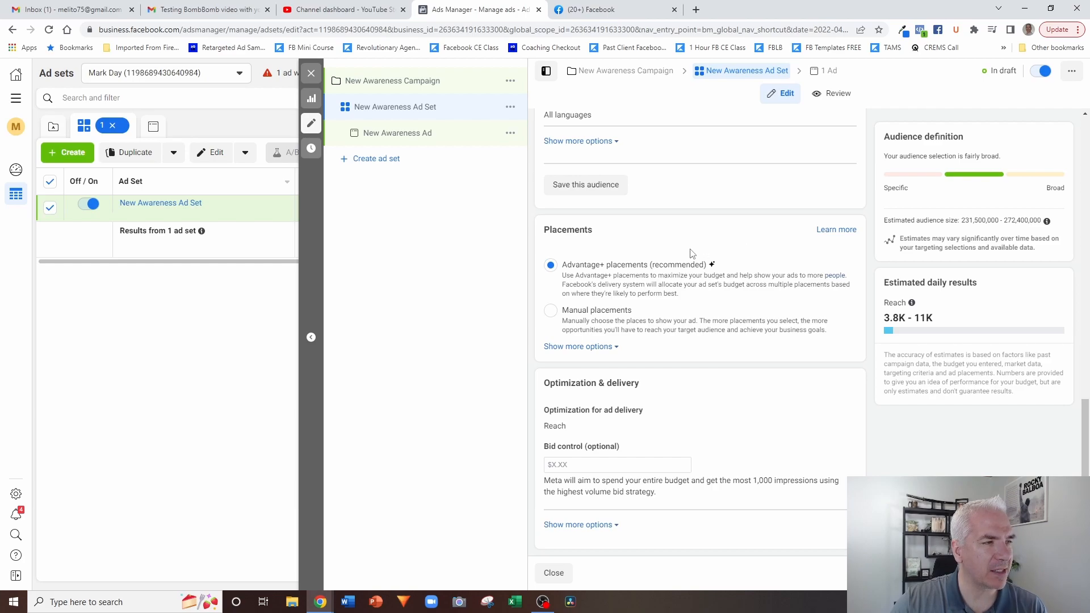
{"action": "mouse_move", "coordinate": [551, 310]}
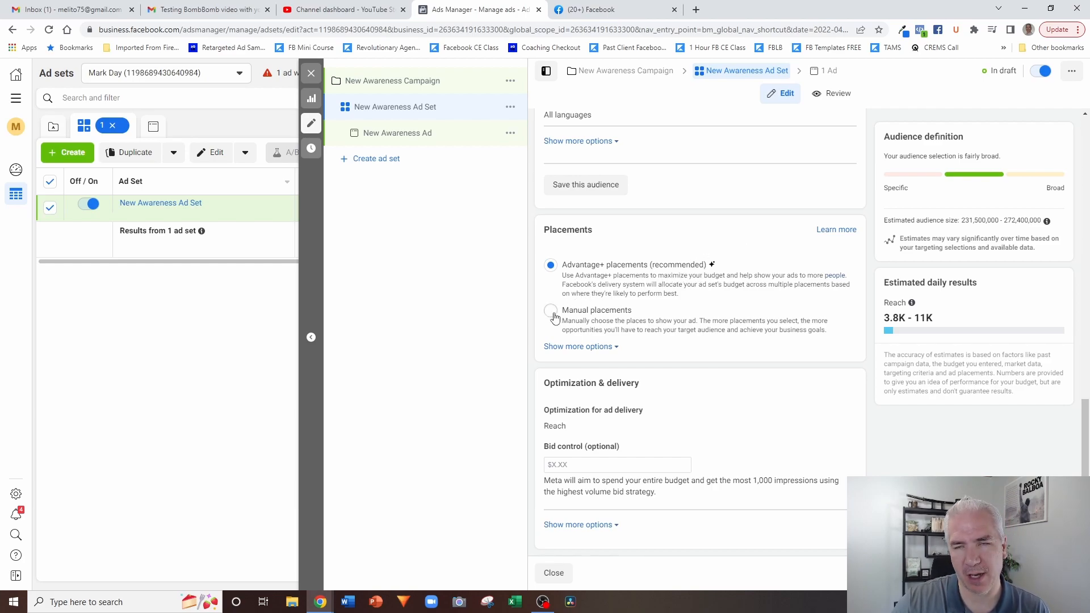
{"action": "left_click", "coordinate": [550, 310]}
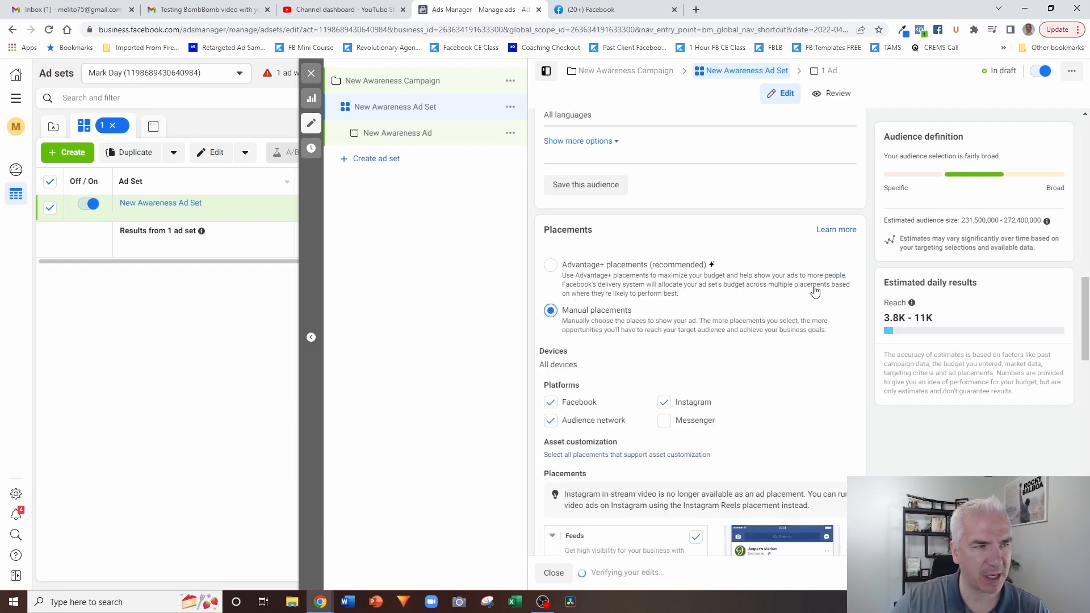
{"action": "scroll", "scroll_direction": "down", "scroll_amount": 3}
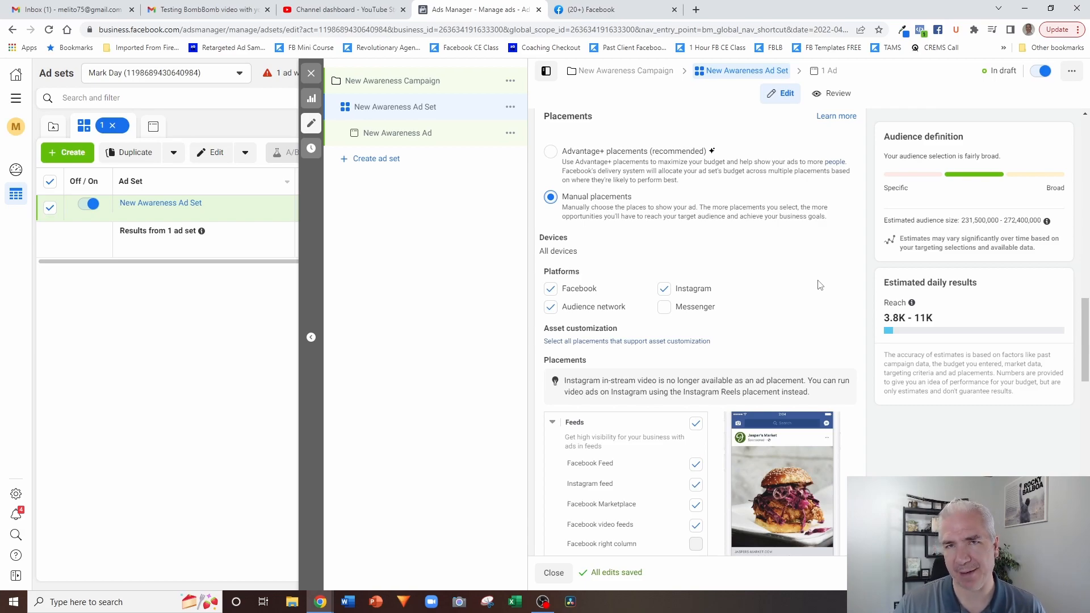
{"action": "mouse_move", "coordinate": [794, 322]}
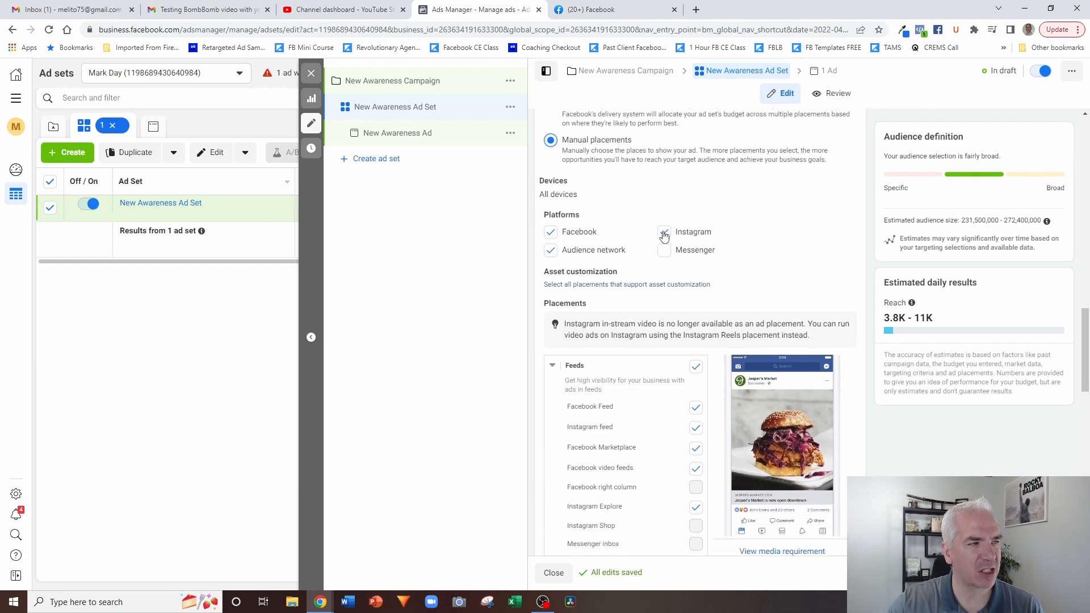
{"action": "left_click", "coordinate": [663, 232]}
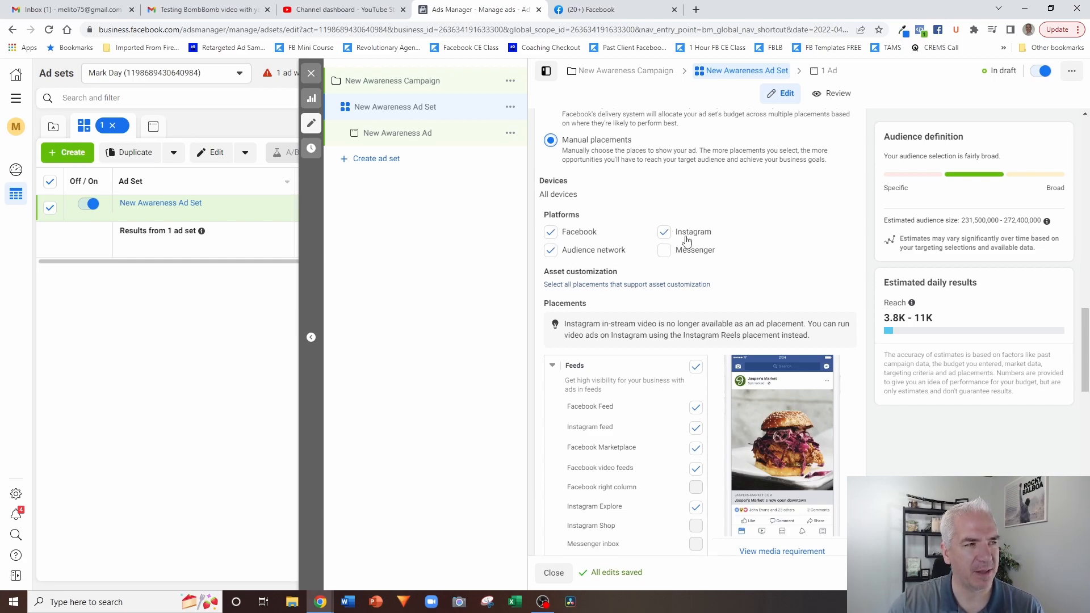
{"action": "mouse_move", "coordinate": [713, 236]}
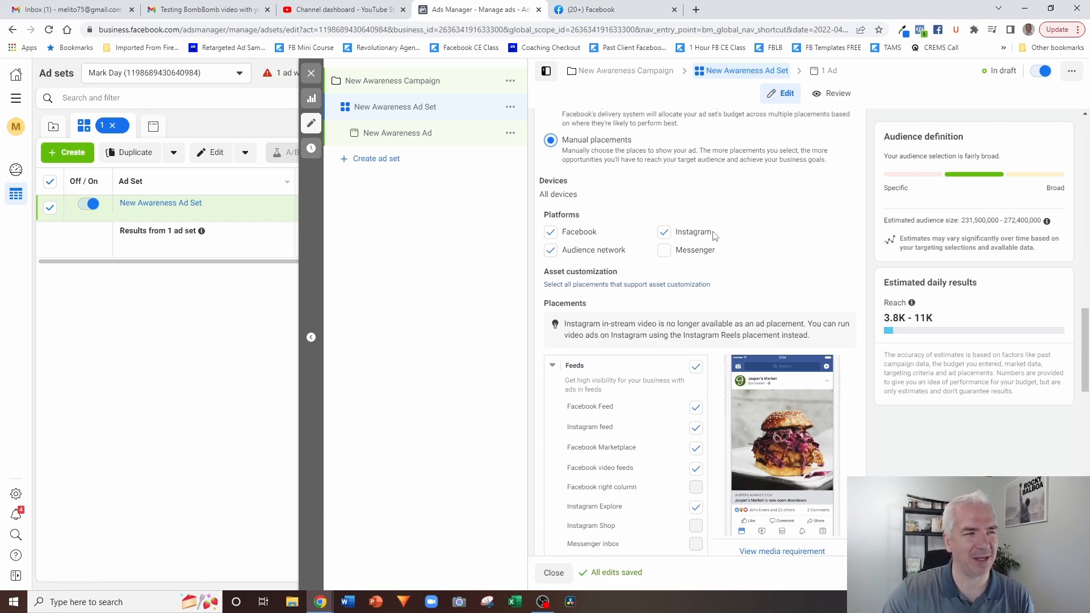
{"action": "mouse_move", "coordinate": [568, 258]}
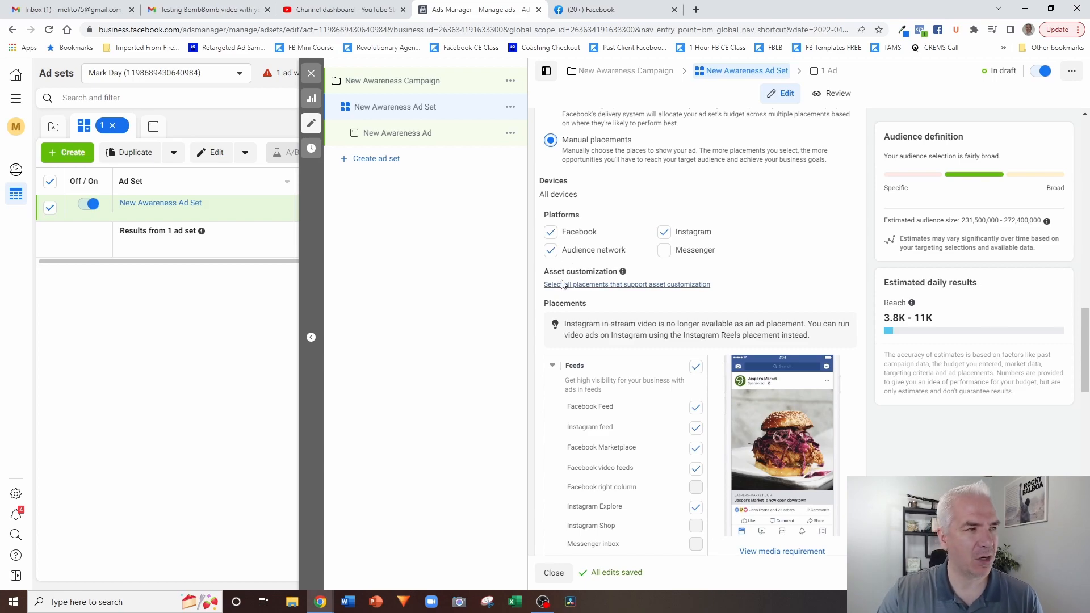
{"action": "mouse_move", "coordinate": [756, 231]}
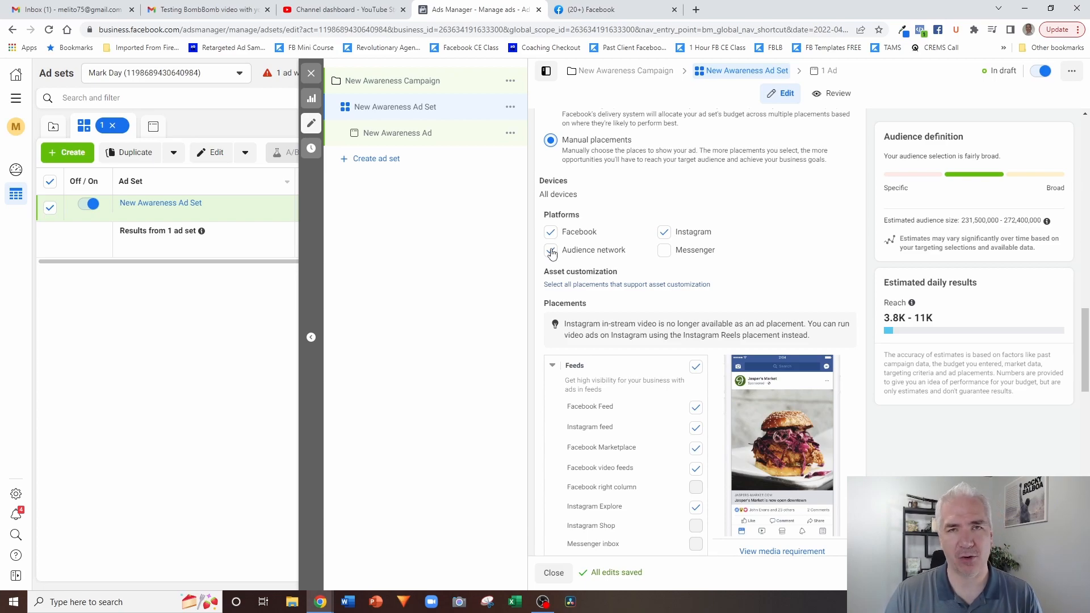
{"action": "left_click", "coordinate": [551, 250]}
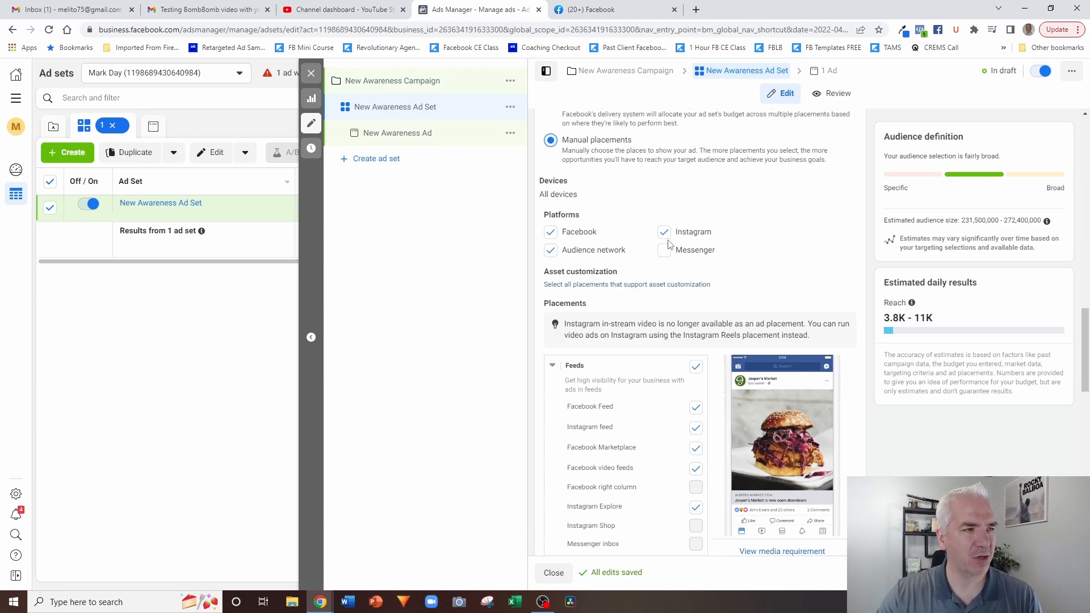
{"action": "mouse_move", "coordinate": [665, 252]}
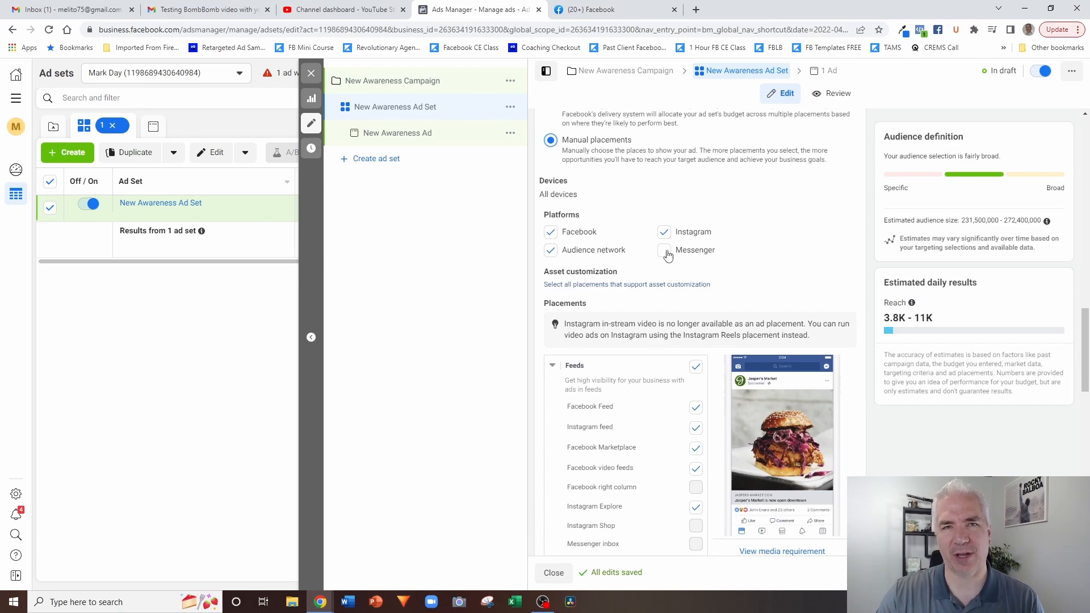
{"action": "left_click", "coordinate": [664, 249]}
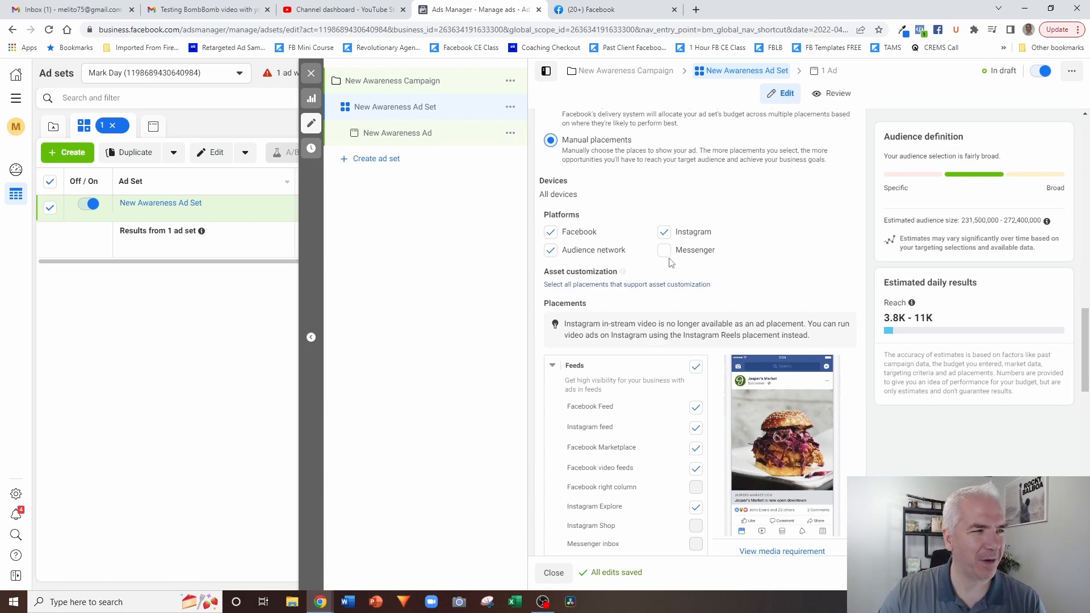
{"action": "mouse_move", "coordinate": [666, 261]}
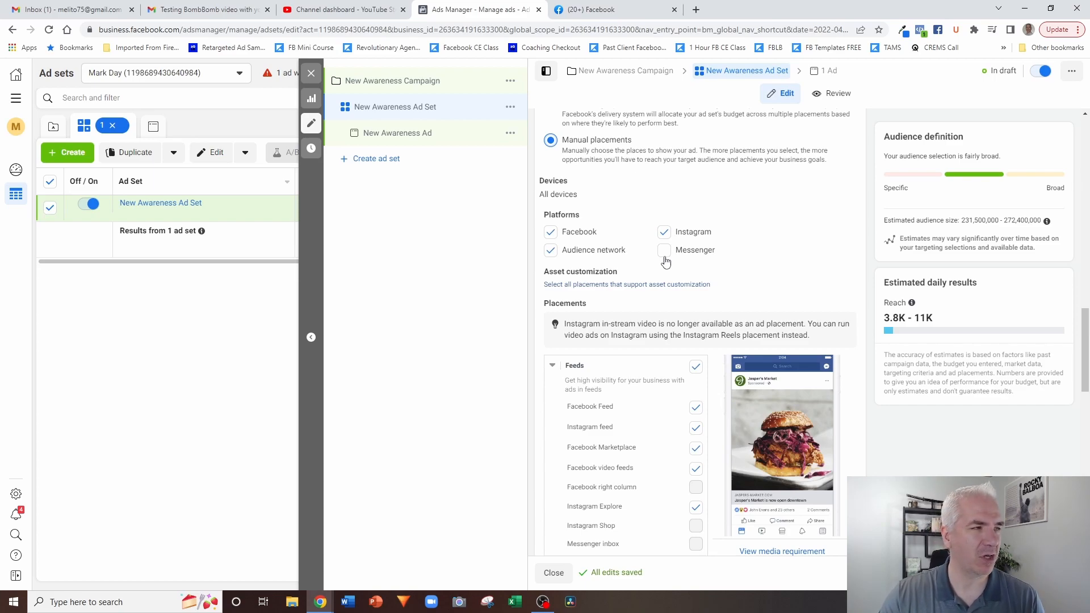
Uncheck Audience Network under Platforms, then re-expand Feeds to review its individual placements.
{"action": "left_click", "coordinate": [551, 250]}
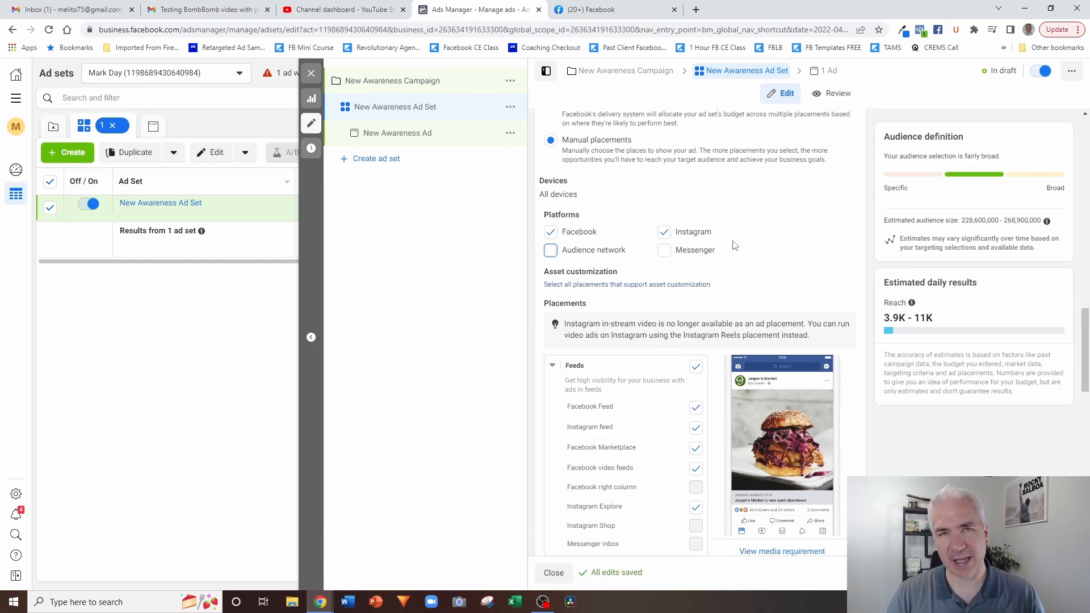
{"action": "scroll", "scroll_direction": "down", "scroll_amount": 3}
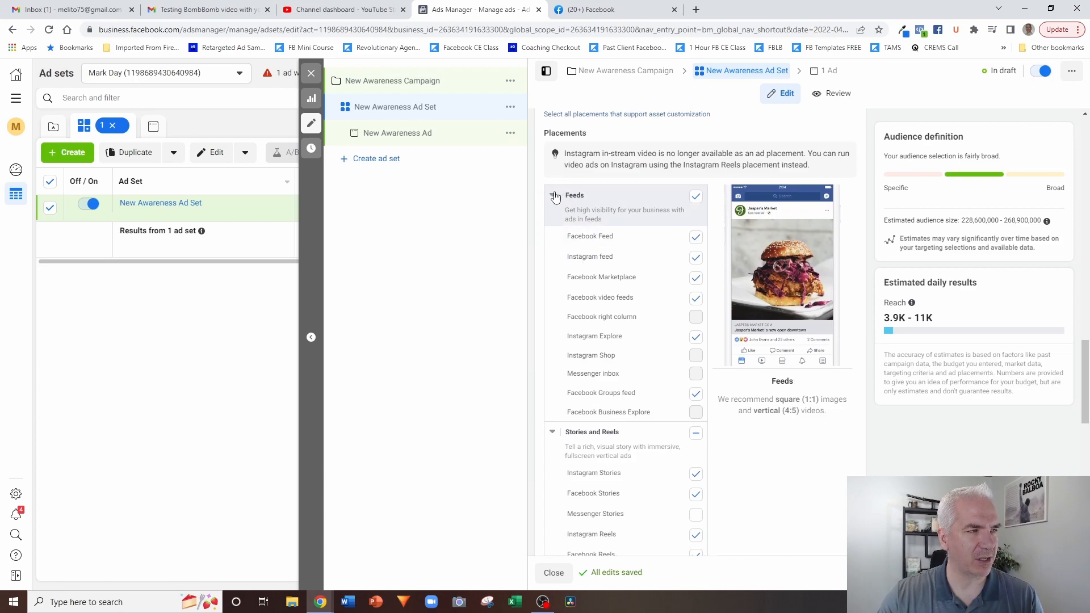
{"action": "left_click", "coordinate": [553, 196]}
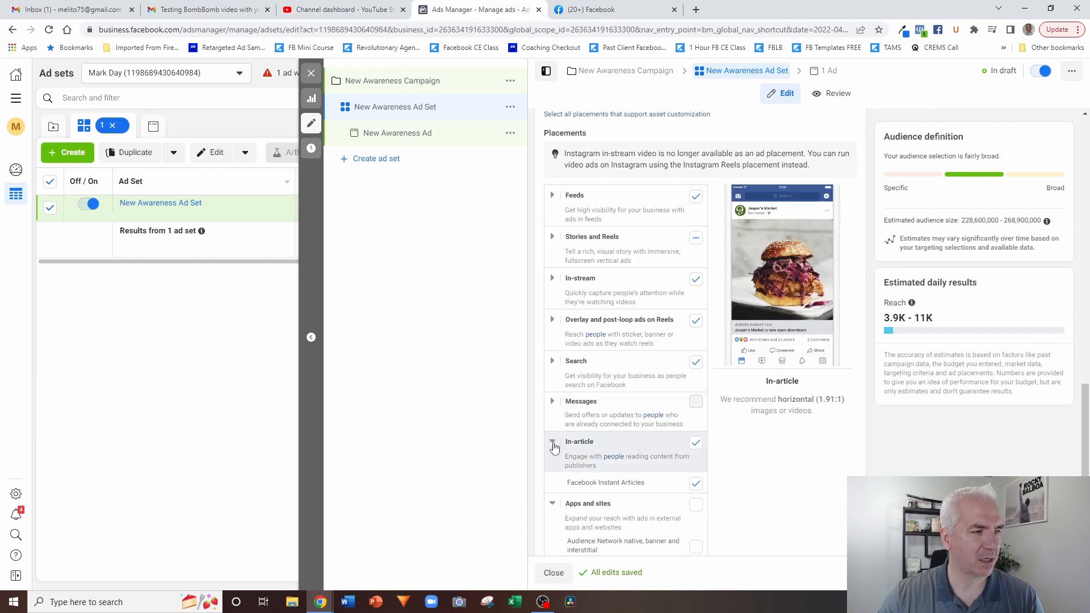
{"action": "left_click", "coordinate": [553, 446]}
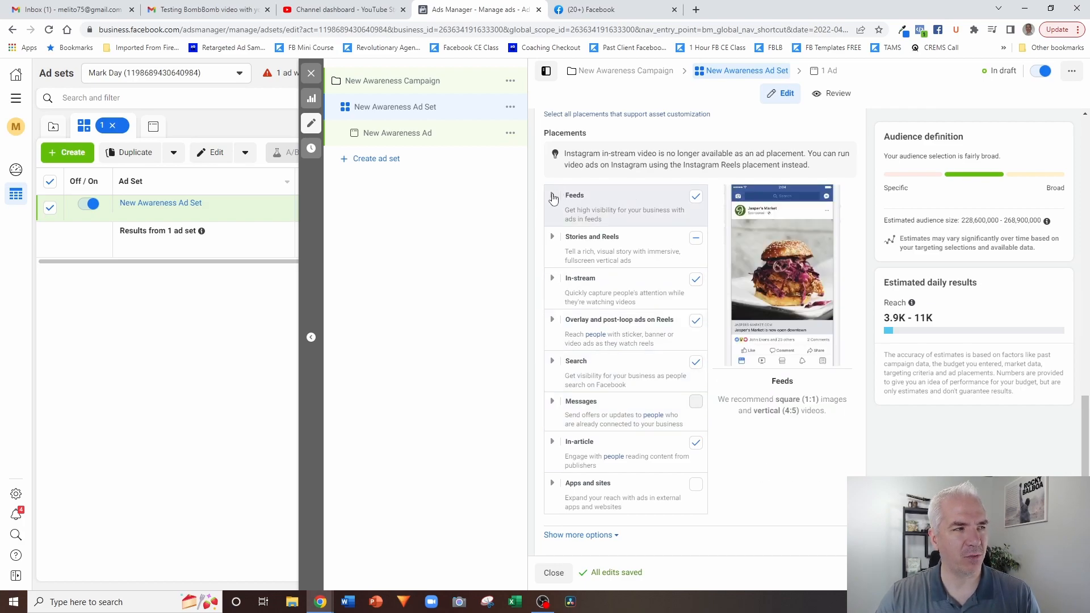
{"action": "left_click", "coordinate": [553, 198]}
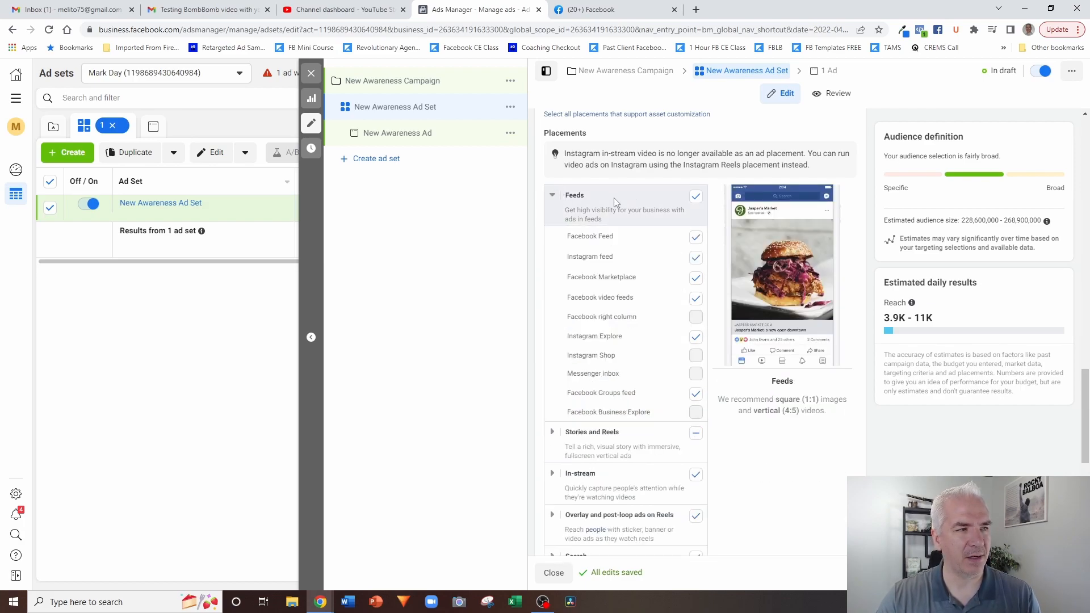
{"action": "mouse_move", "coordinate": [593, 205]}
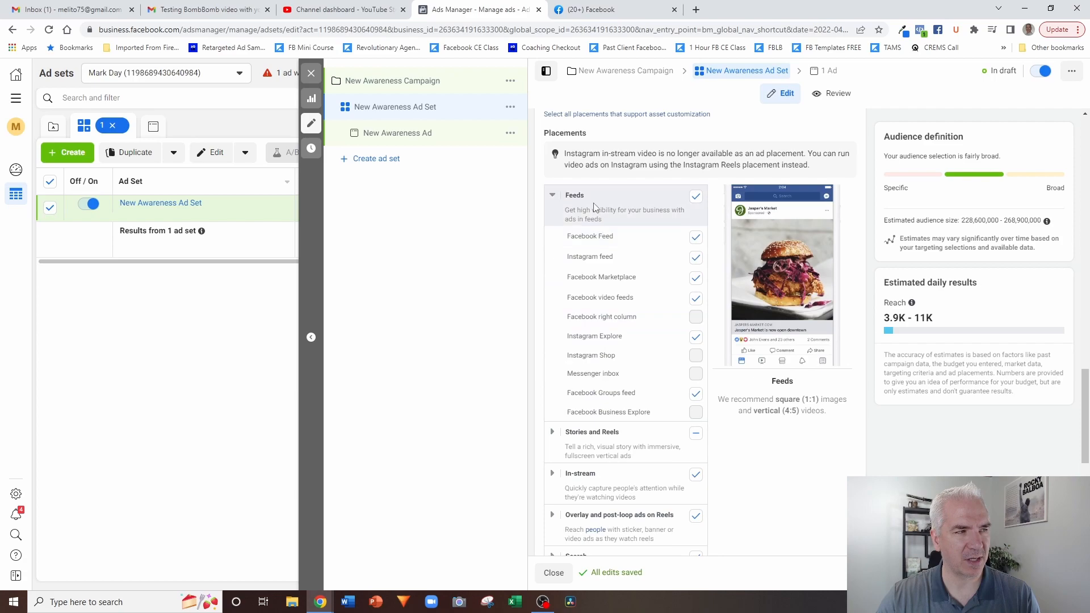
{"action": "mouse_move", "coordinate": [600, 200]}
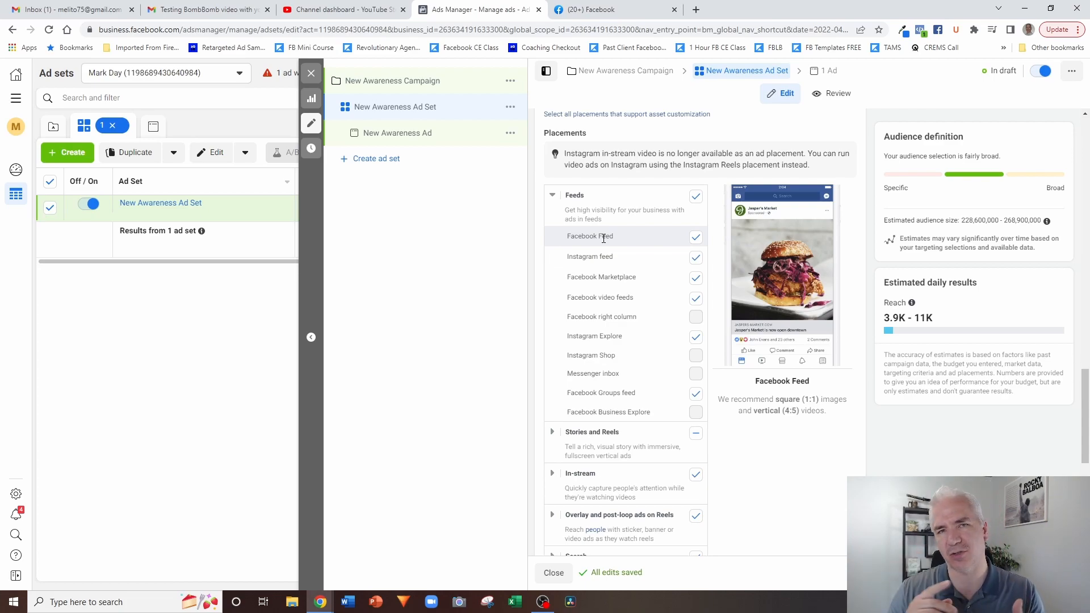
{"action": "mouse_move", "coordinate": [602, 248]}
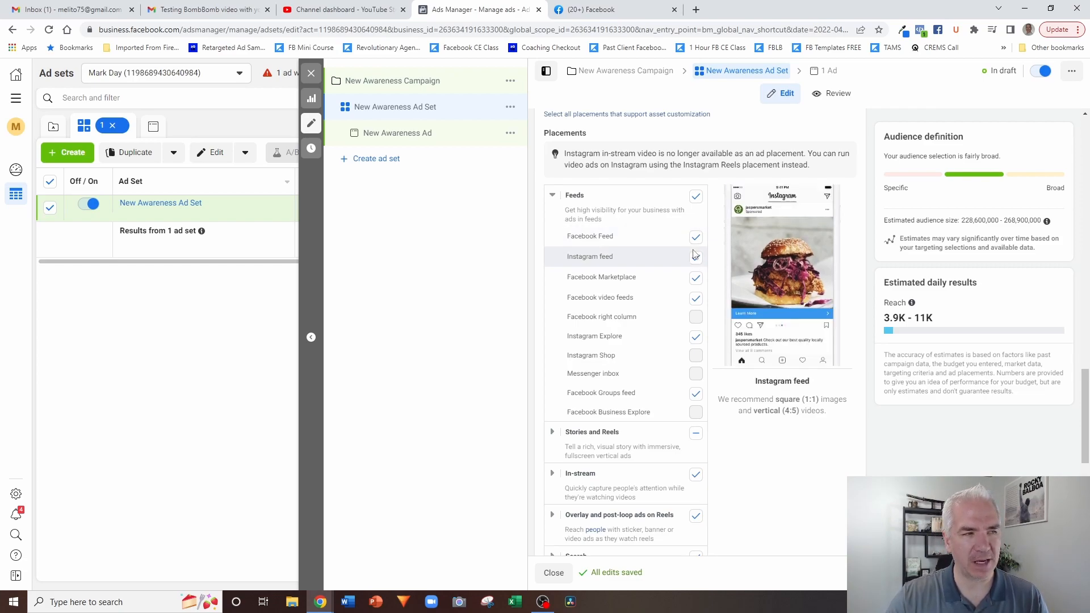
{"action": "left_click", "coordinate": [695, 257]}
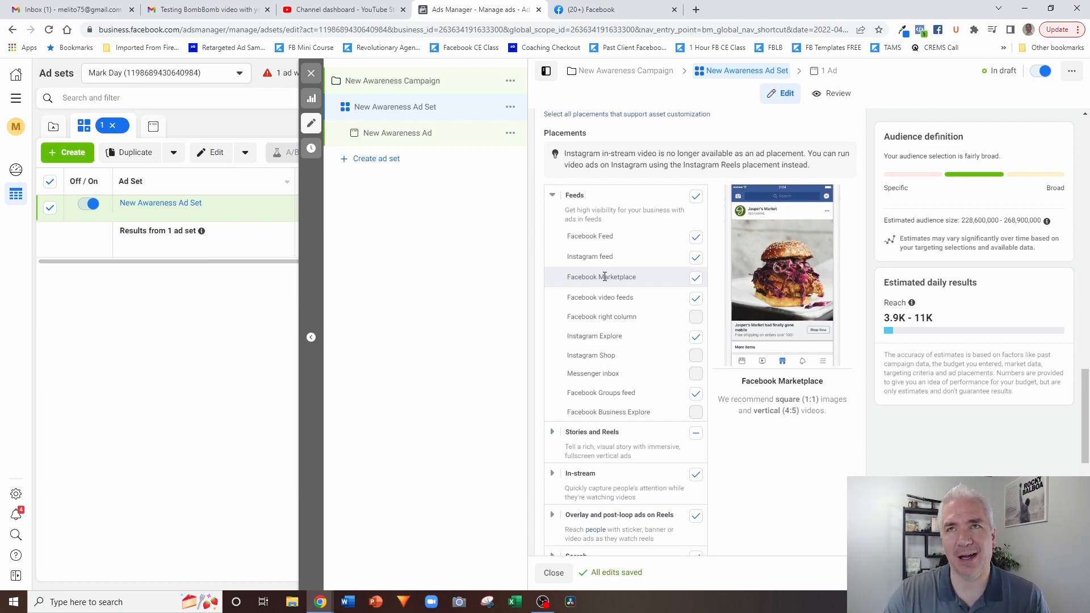
{"action": "mouse_move", "coordinate": [661, 279]}
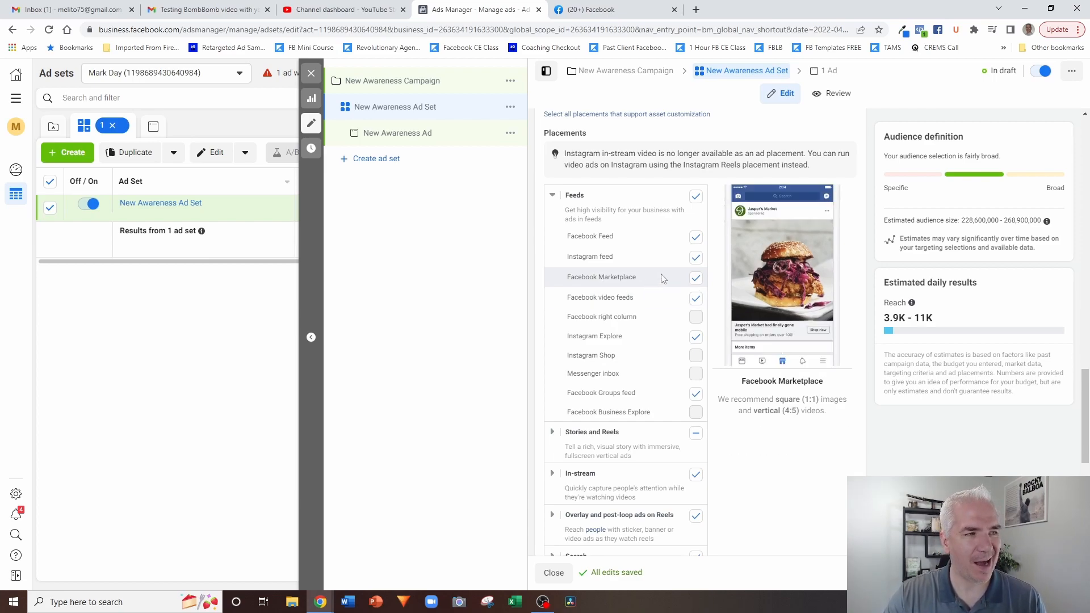
{"action": "mouse_move", "coordinate": [695, 289]}
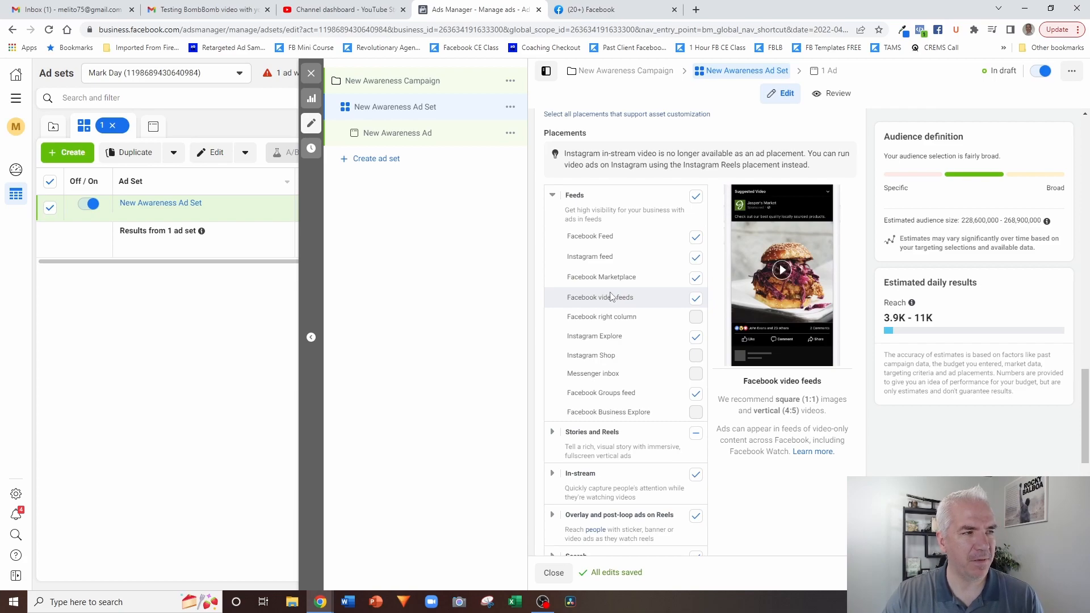
{"action": "mouse_move", "coordinate": [608, 299]}
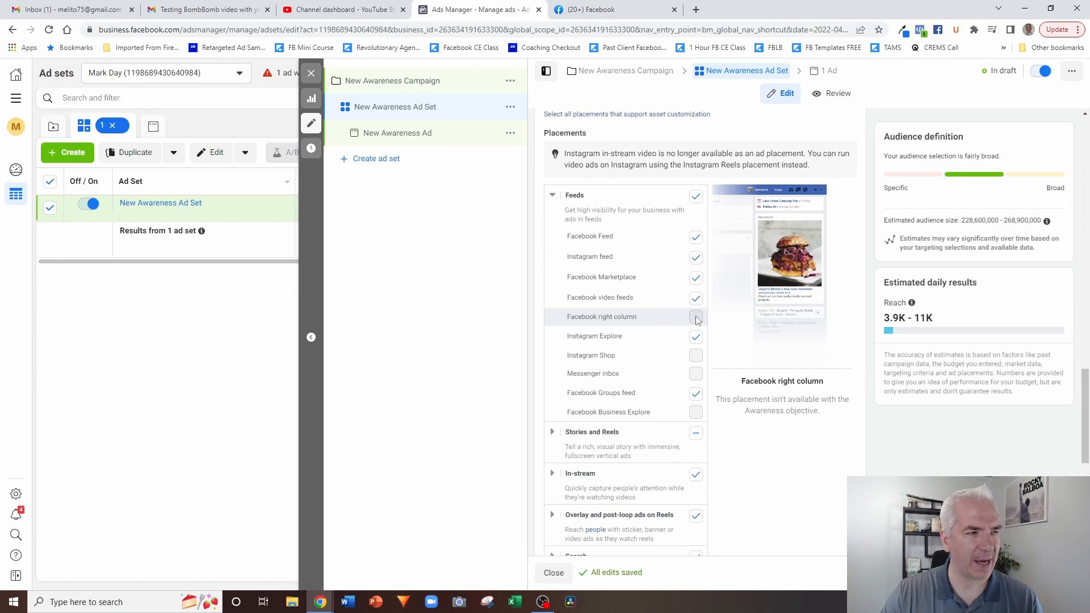
{"action": "left_click", "coordinate": [694, 316]}
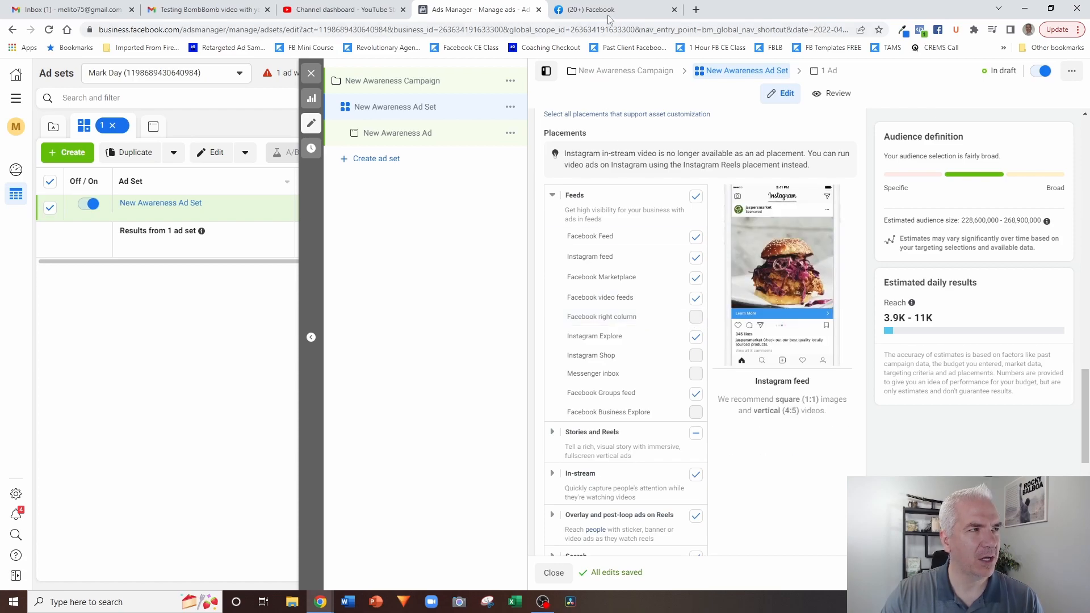
{"action": "left_click", "coordinate": [612, 10]}
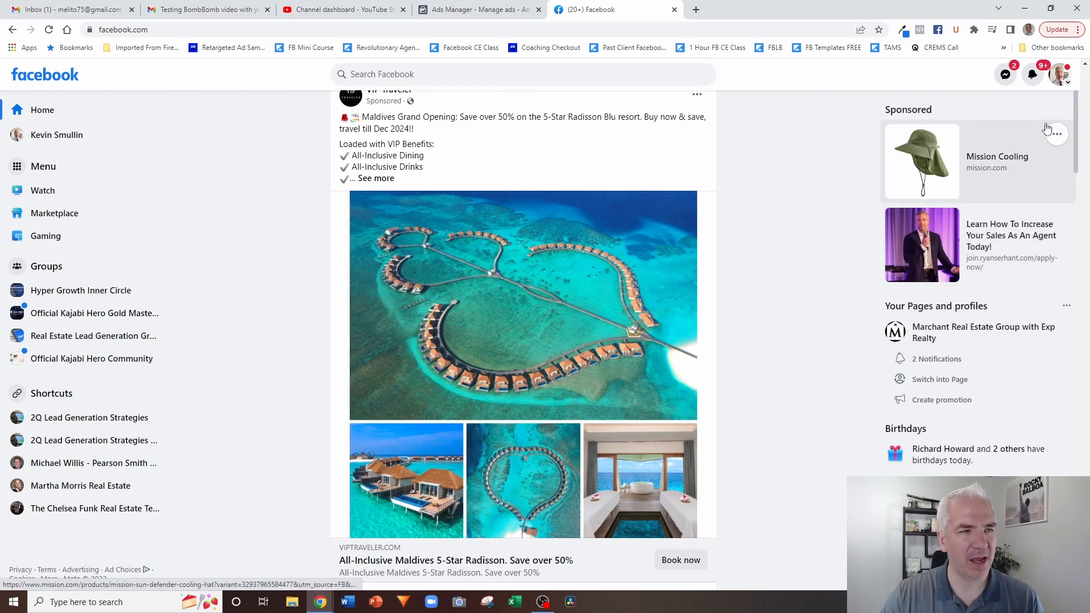
{"action": "mouse_move", "coordinate": [720, 106]}
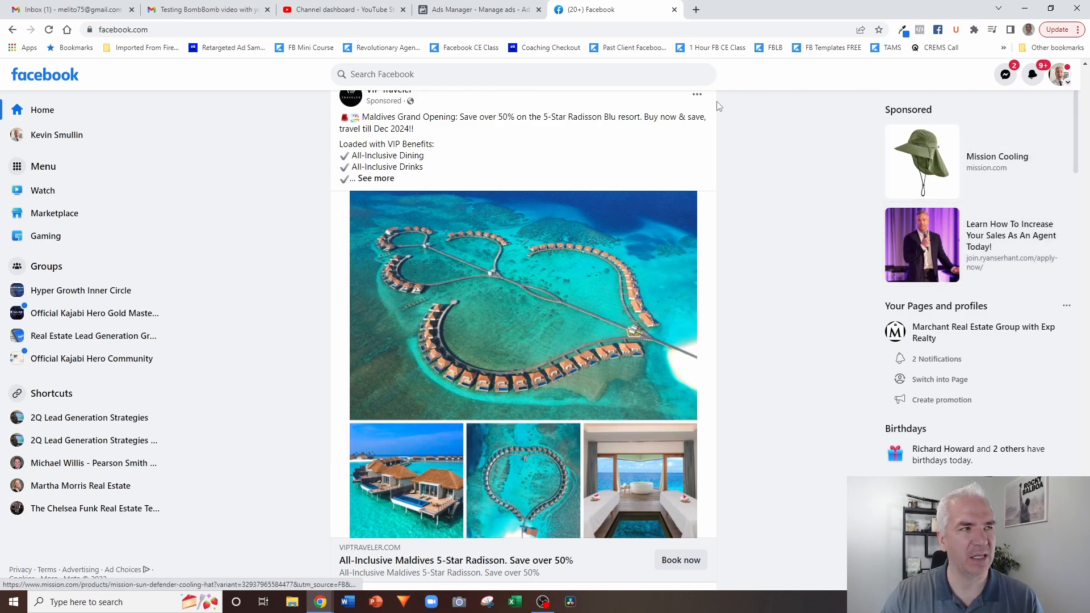
{"action": "left_click", "coordinate": [475, 9]}
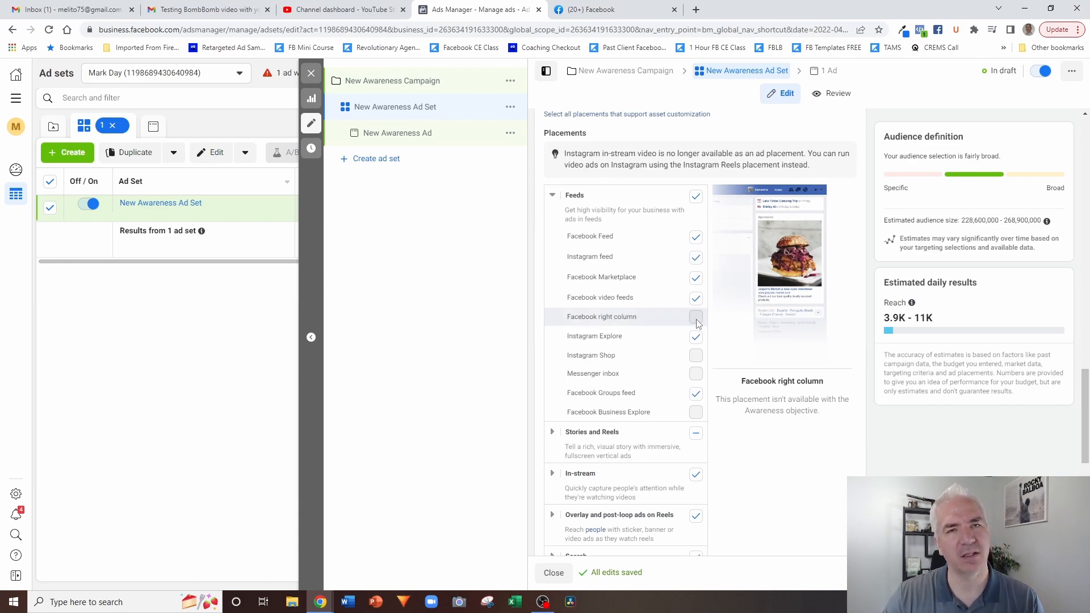
{"action": "mouse_move", "coordinate": [590, 354]}
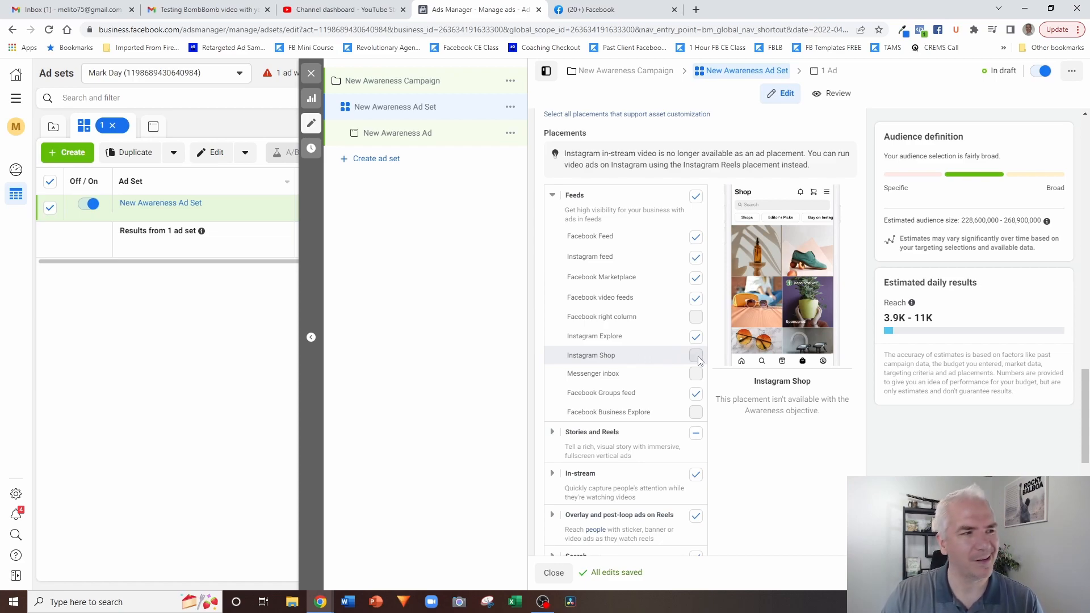
{"action": "mouse_move", "coordinate": [593, 374]}
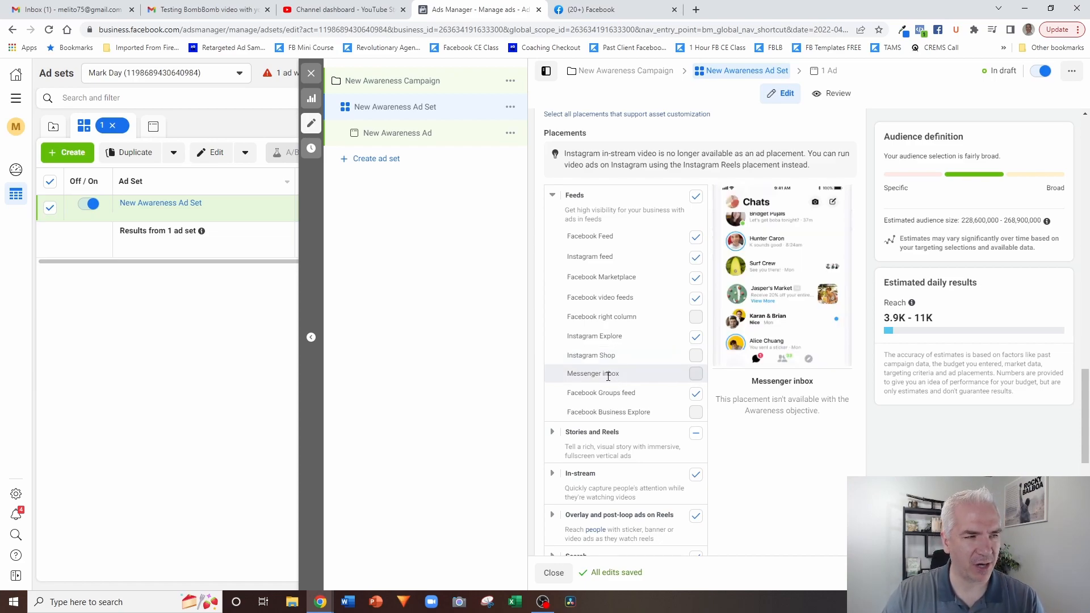
{"action": "mouse_move", "coordinate": [638, 381]}
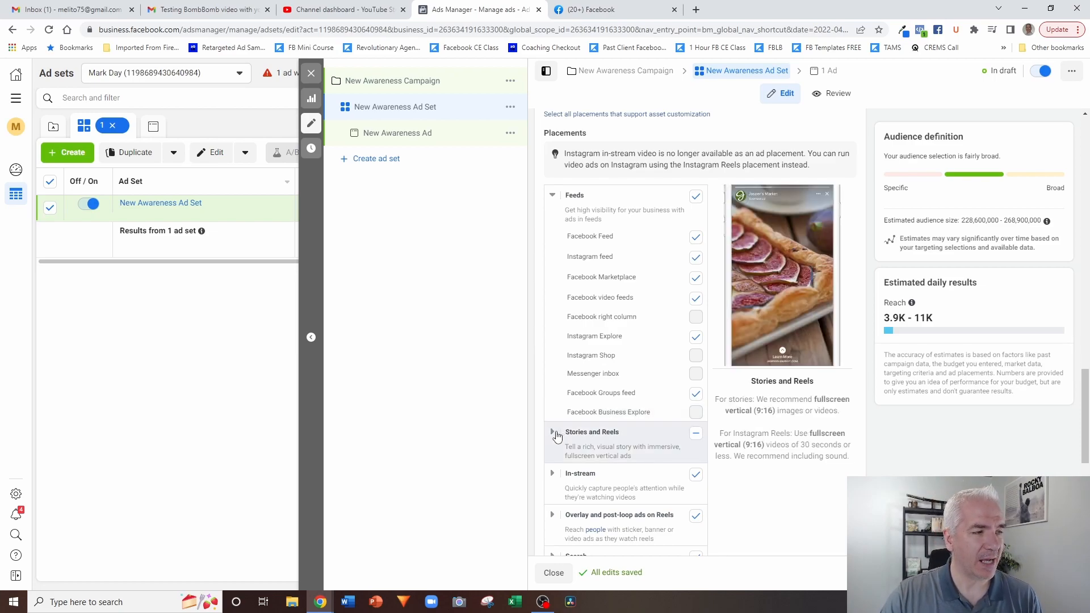
Expand Stories and Reels placements and scroll through the remaining placement groups.
{"action": "left_click", "coordinate": [553, 431]}
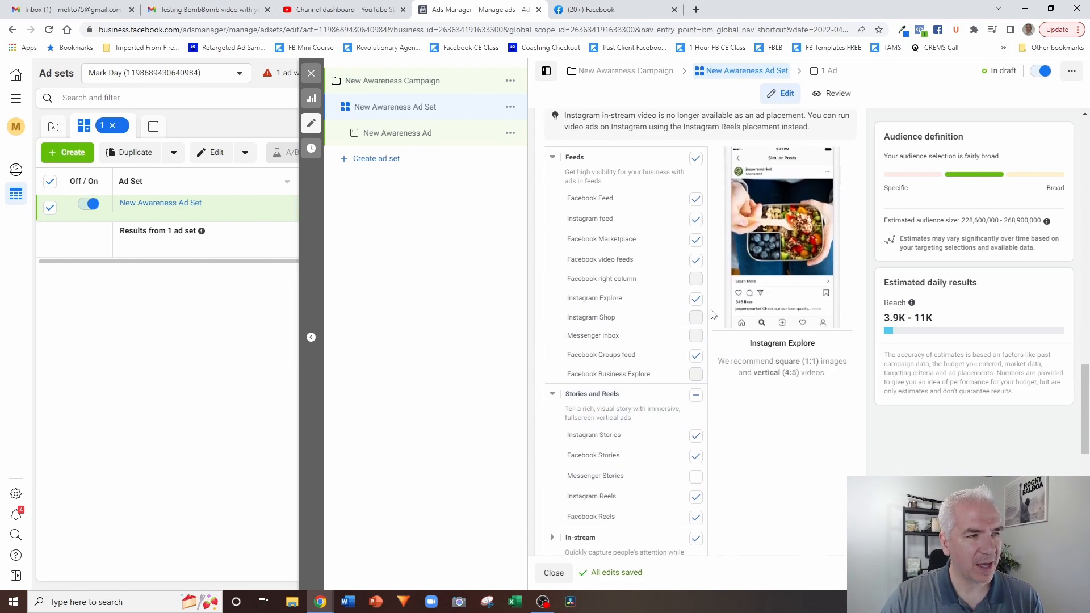
{"action": "scroll", "scroll_direction": "down", "scroll_amount": 3}
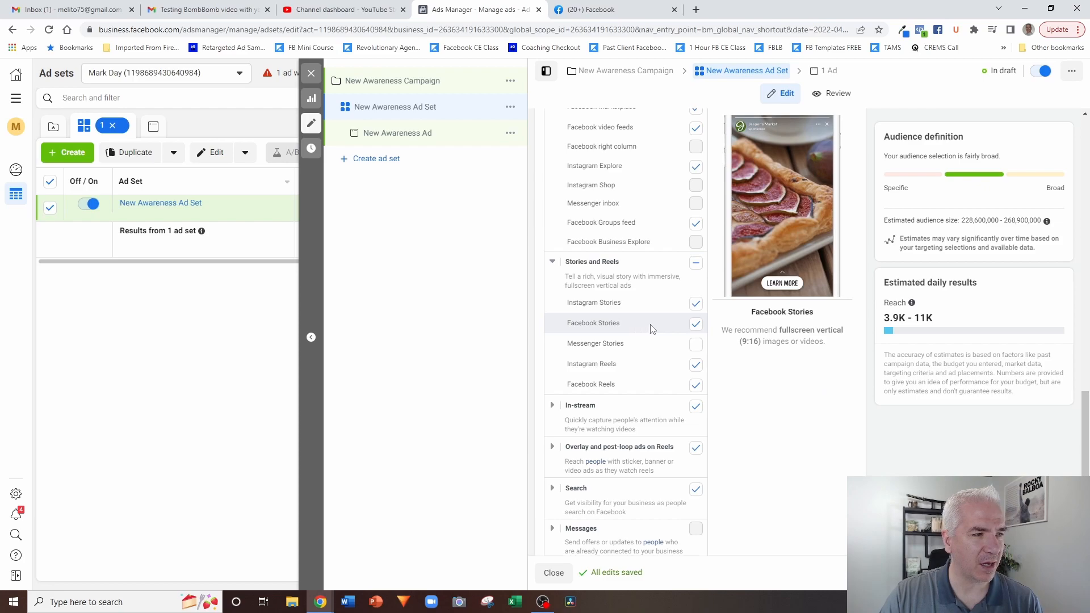
{"action": "mouse_move", "coordinate": [707, 333]}
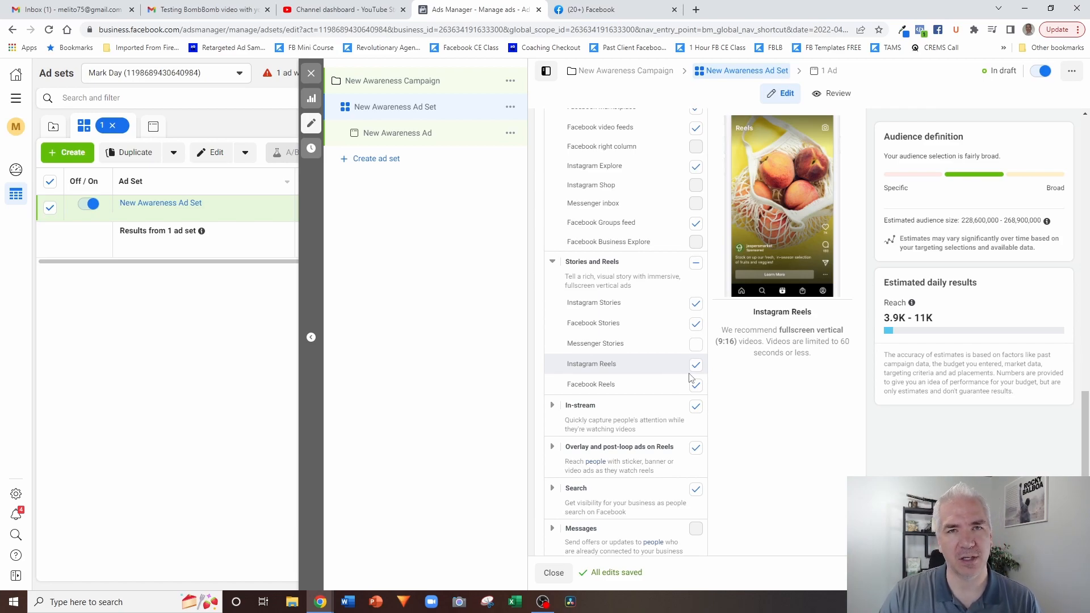
{"action": "scroll", "scroll_direction": "down", "scroll_amount": 3}
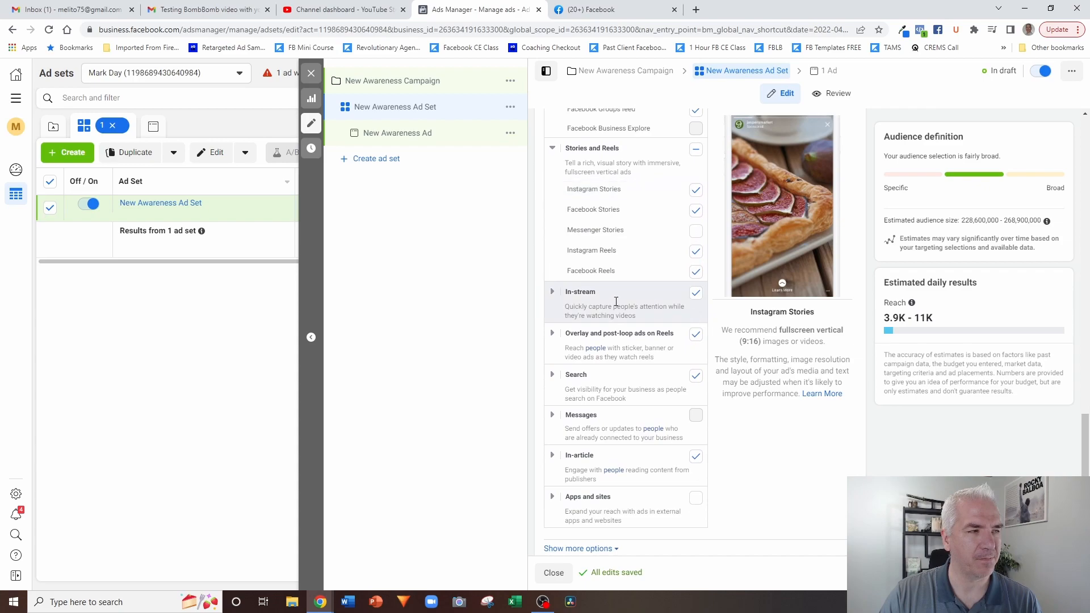
Turn off In-stream and Overlay and post-loop ads on Reels, leaving Search placements on.
{"action": "left_click", "coordinate": [580, 292]}
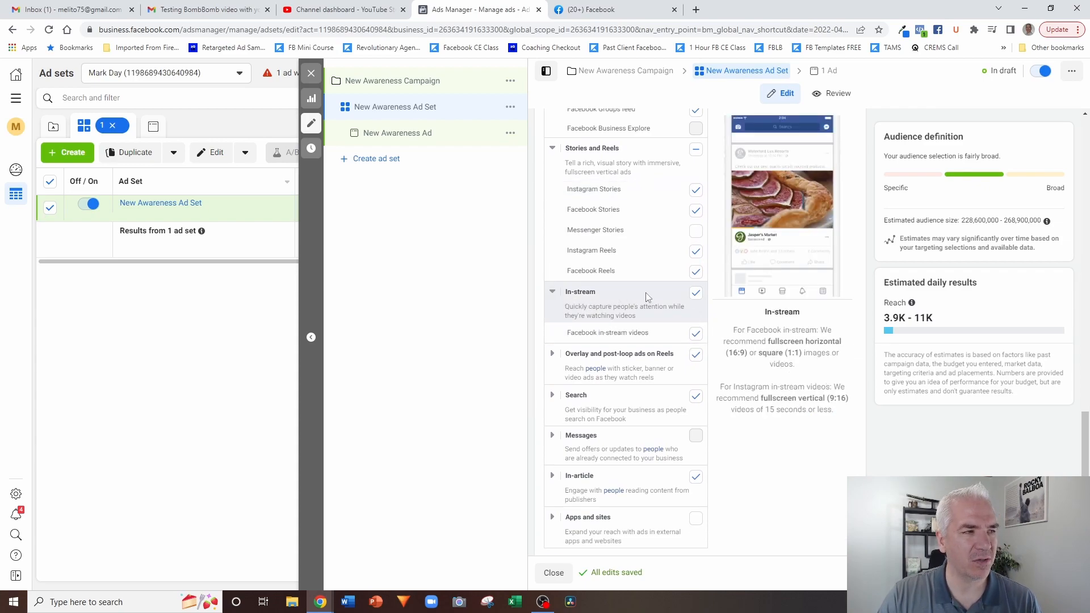
{"action": "left_click", "coordinate": [695, 292]}
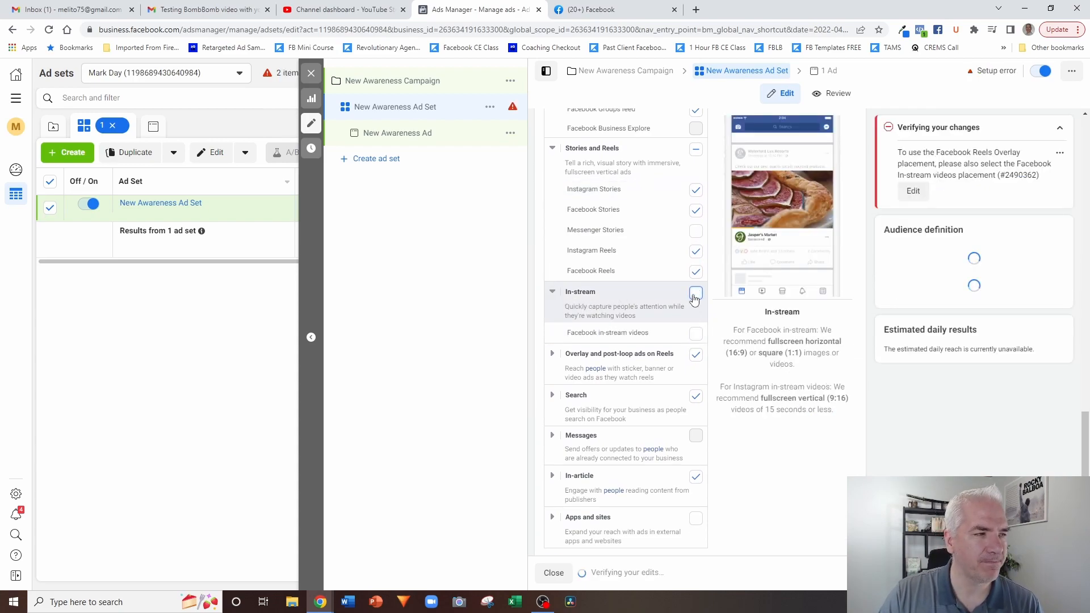
{"action": "left_click", "coordinate": [695, 293]}
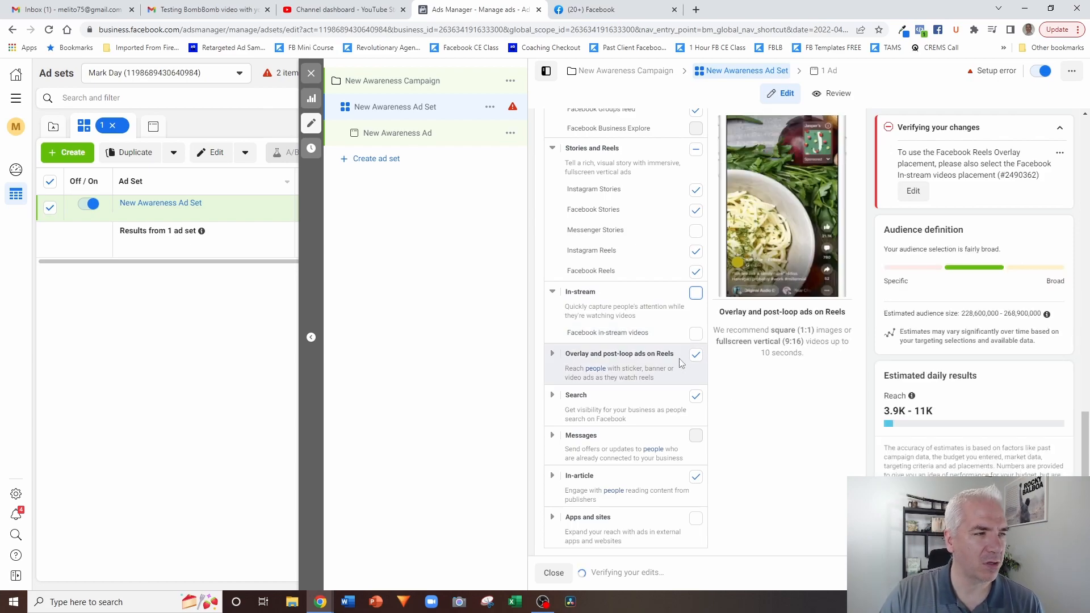
{"action": "left_click", "coordinate": [694, 354]}
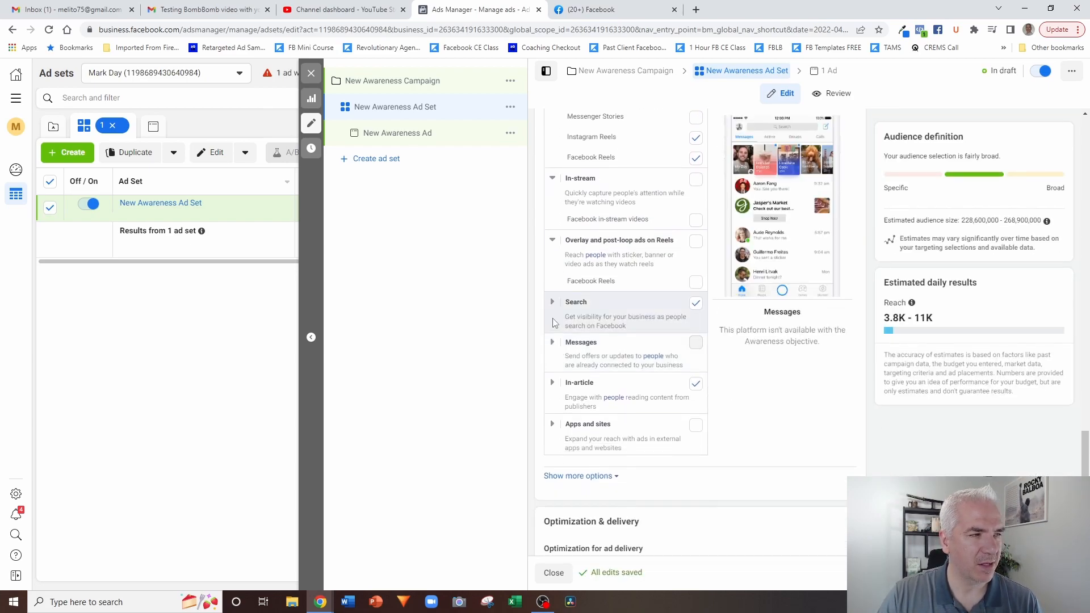
{"action": "left_click", "coordinate": [575, 301]}
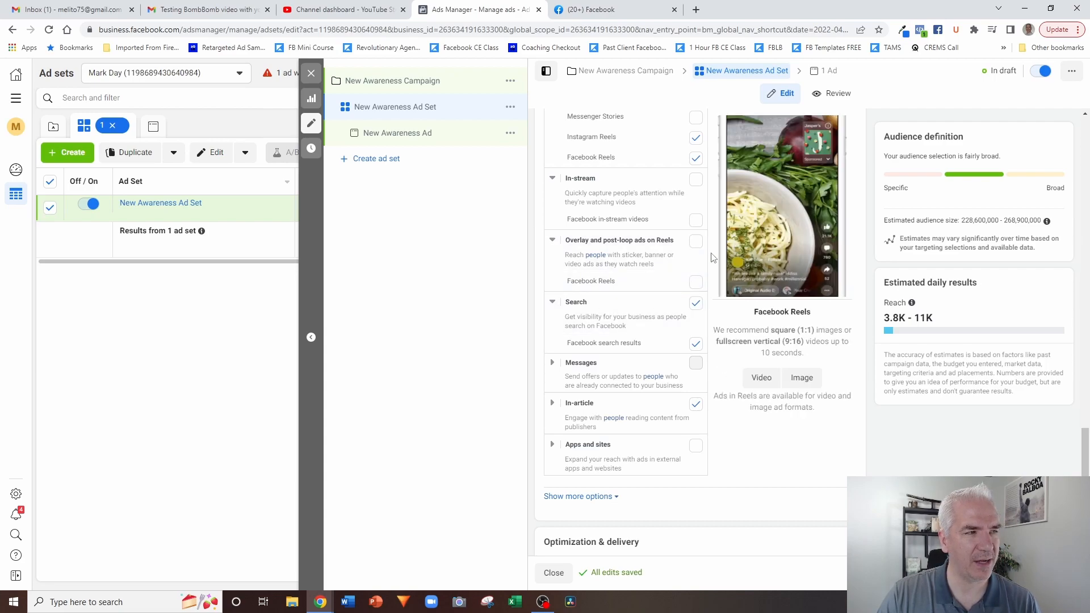
Turn off the In-article placement while reviewing Messages and Apps and sites groups.
{"action": "scroll", "scroll_direction": "up", "scroll_amount": 3}
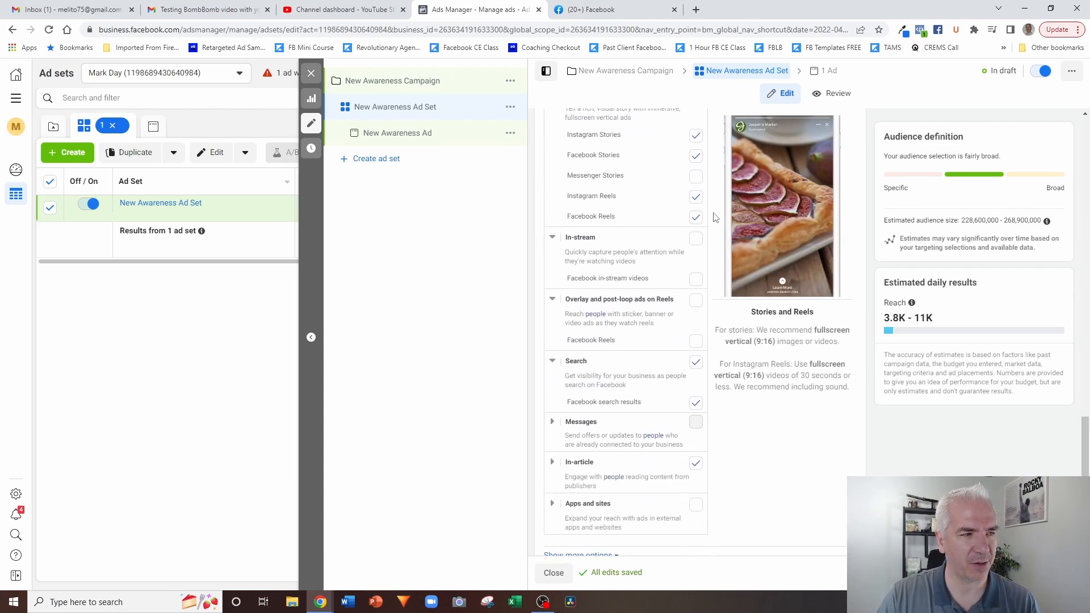
{"action": "scroll", "scroll_direction": "down", "scroll_amount": 3}
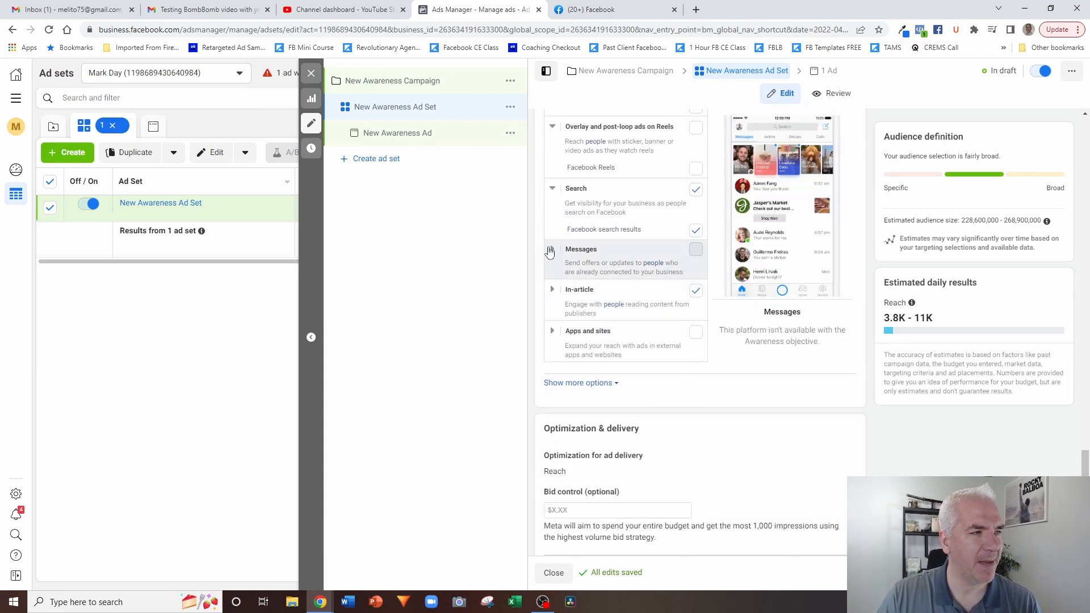
{"action": "left_click", "coordinate": [552, 248]}
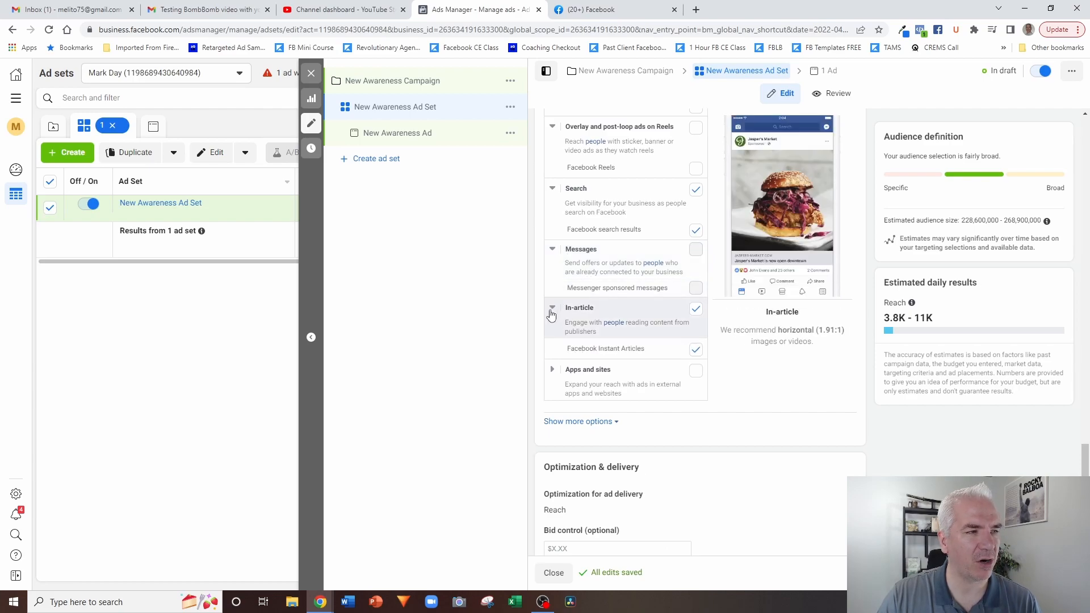
{"action": "left_click", "coordinate": [694, 309]}
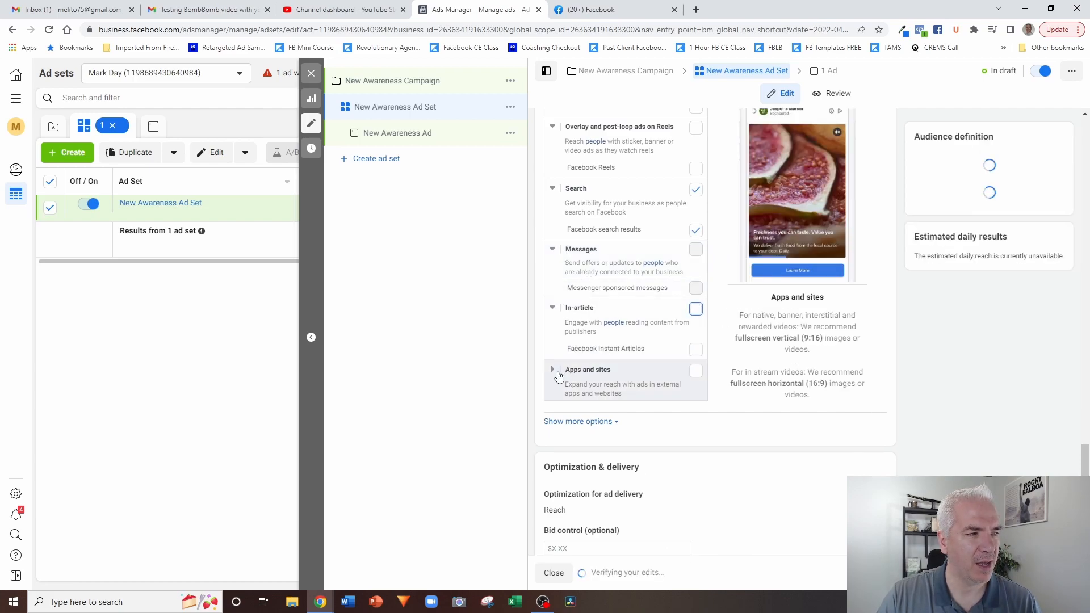
{"action": "left_click", "coordinate": [552, 369]}
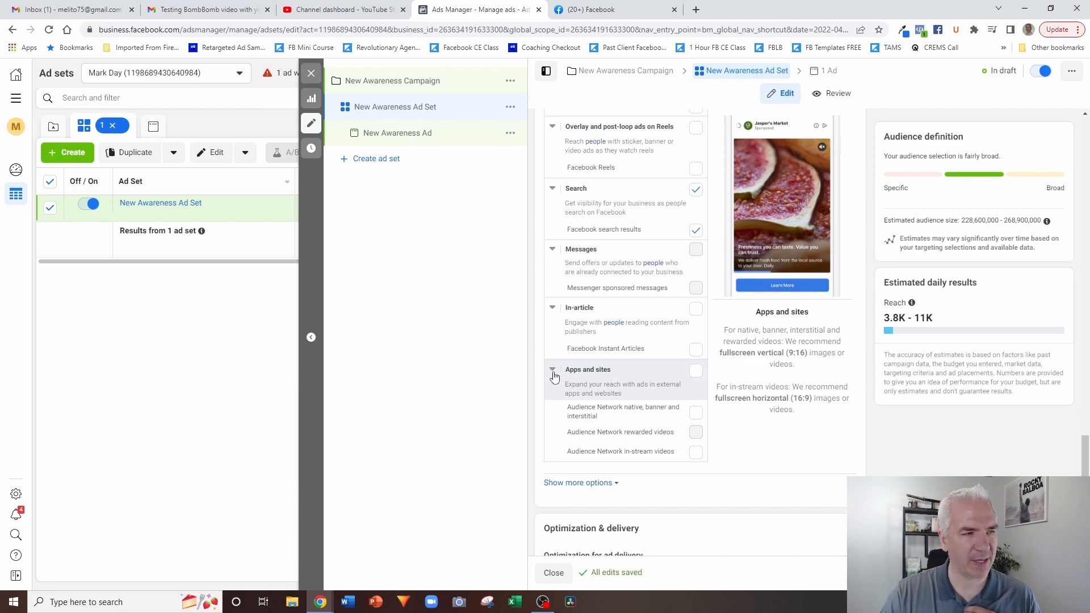
{"action": "mouse_move", "coordinate": [695, 377]}
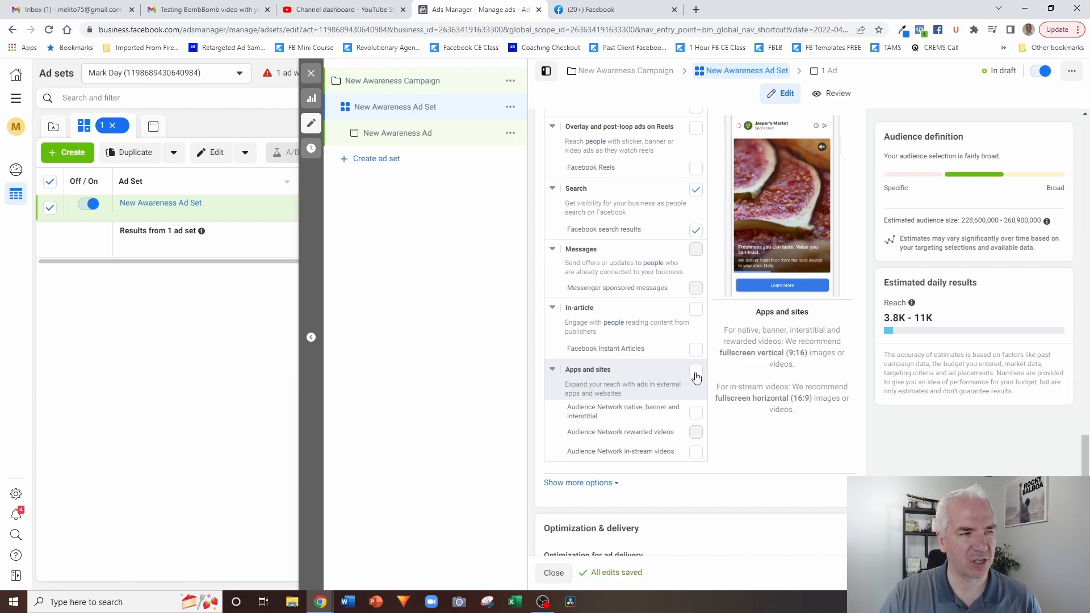
{"action": "scroll", "scroll_direction": "up", "scroll_amount": 3}
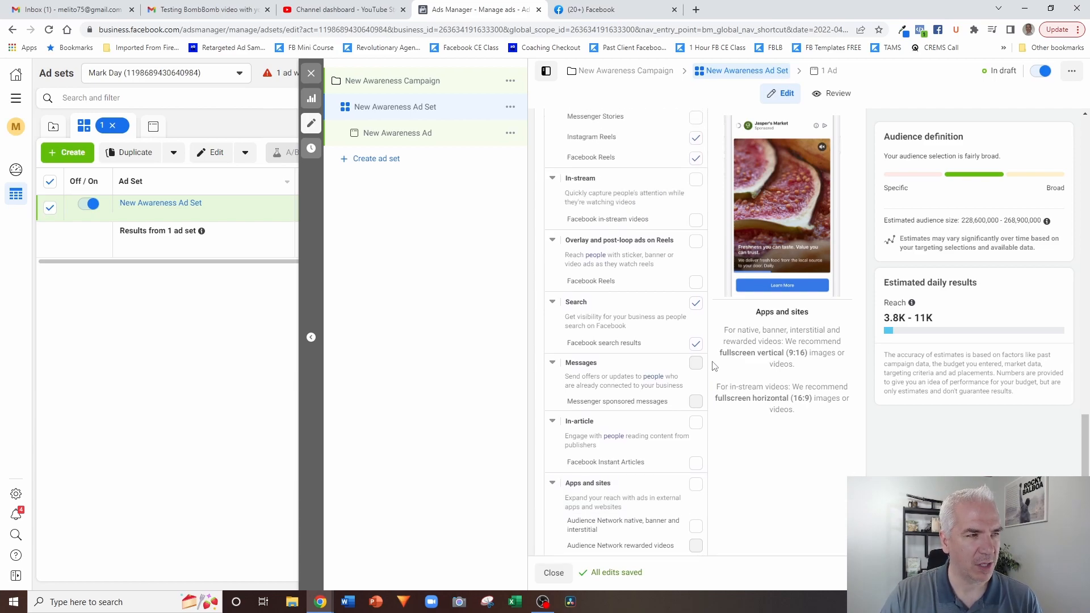
{"action": "scroll", "scroll_direction": "up", "scroll_amount": 3}
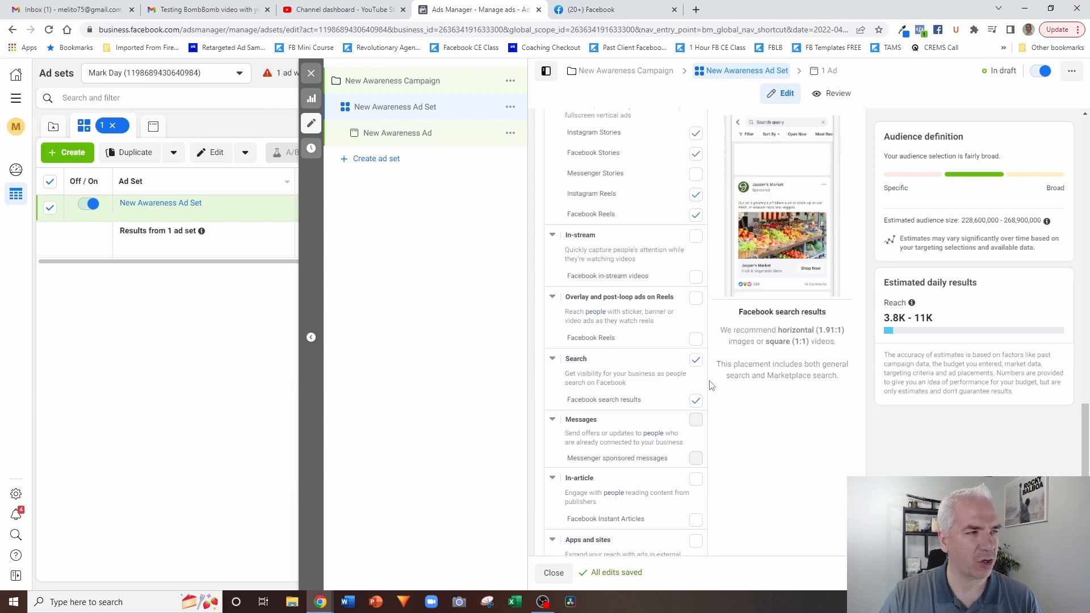
{"action": "scroll", "scroll_direction": "up", "scroll_amount": 3}
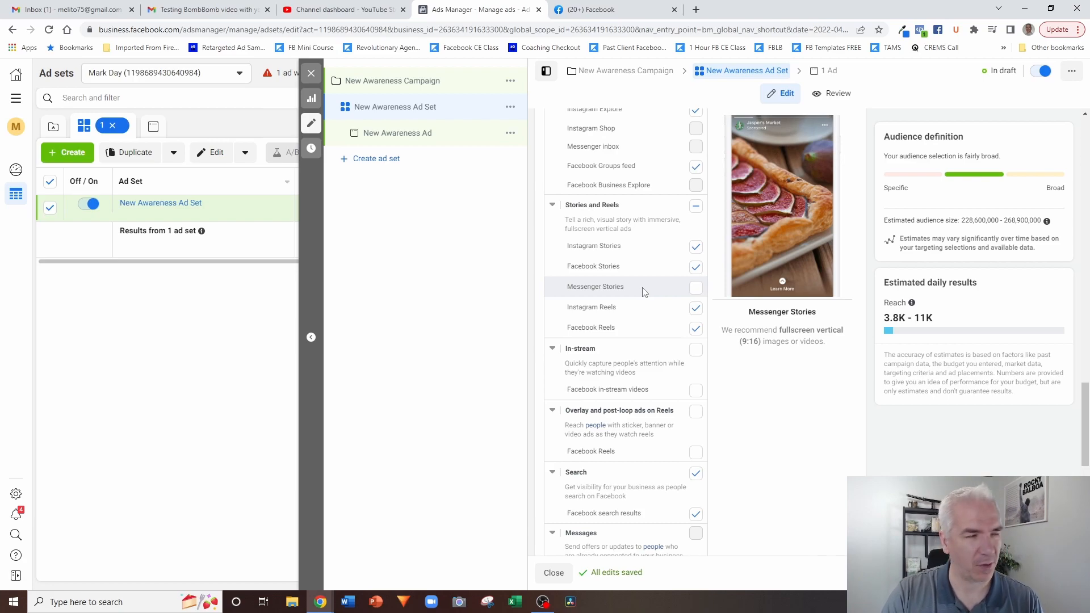
{"action": "scroll", "scroll_direction": "up", "scroll_amount": 3}
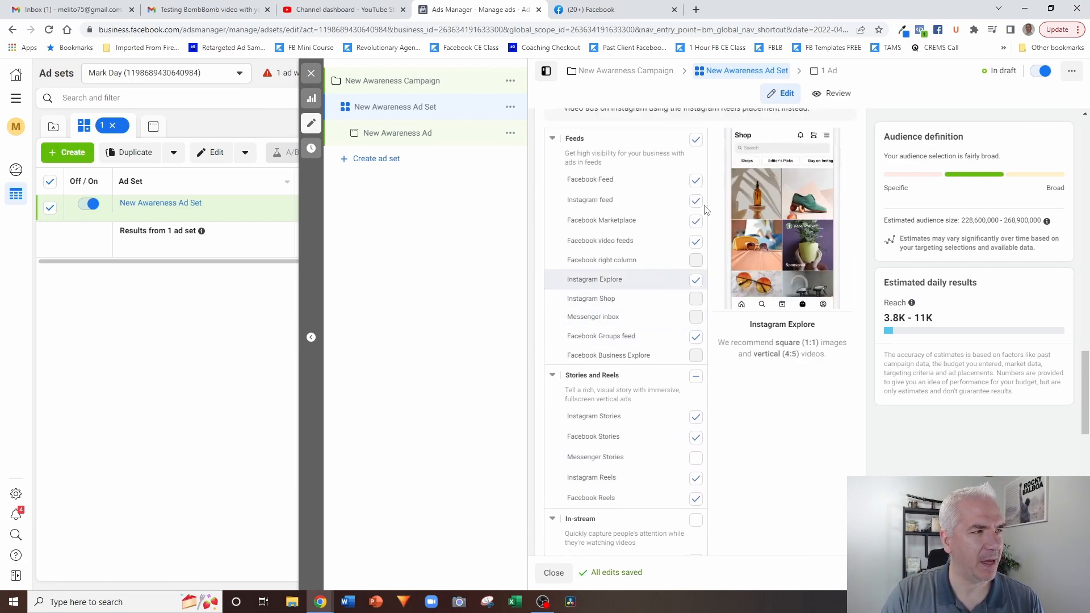